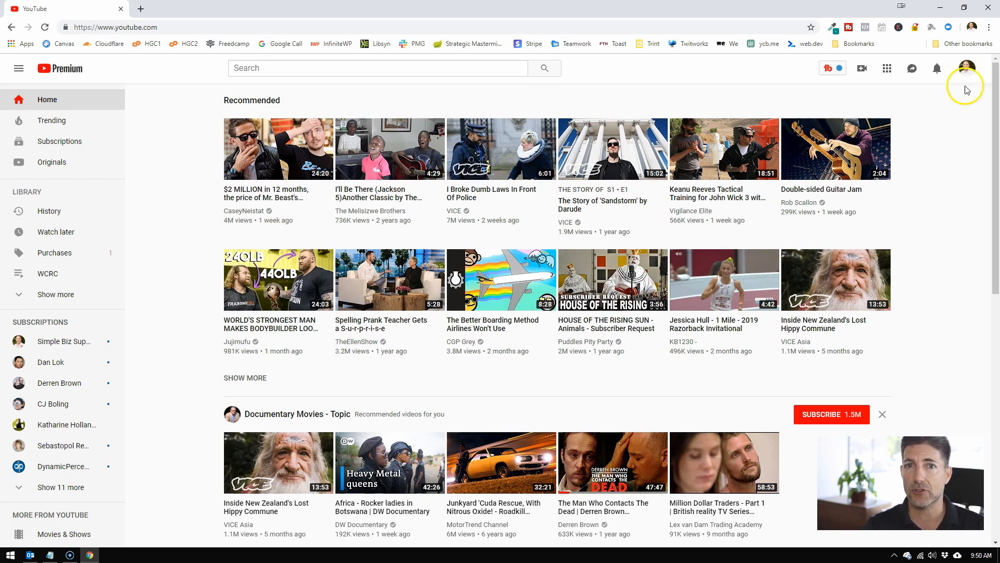
{"action": "mouse_move", "coordinate": [967, 103]}
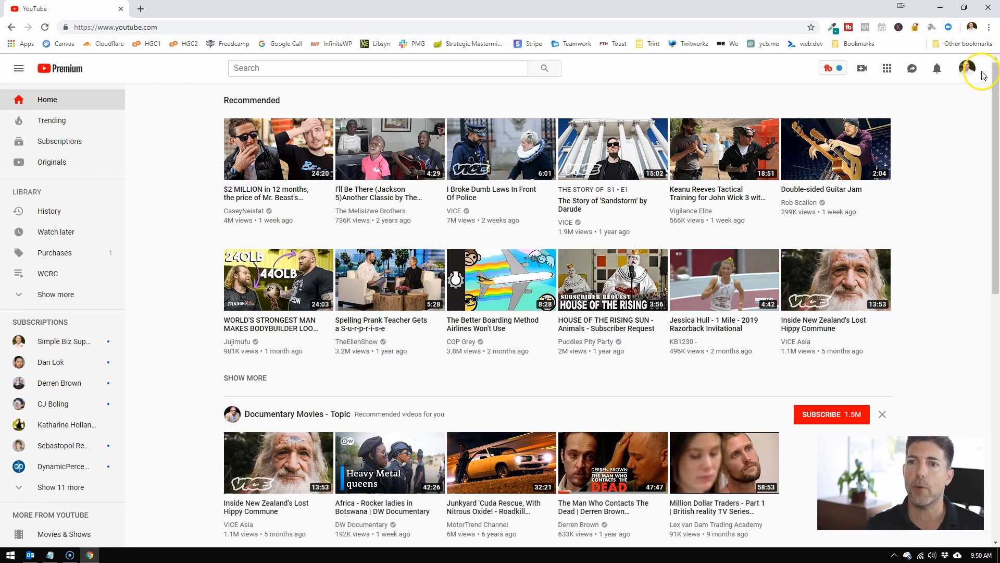
Open the account menu from the profile avatar while the home feed is showing
{"action": "left_click", "coordinate": [970, 69]}
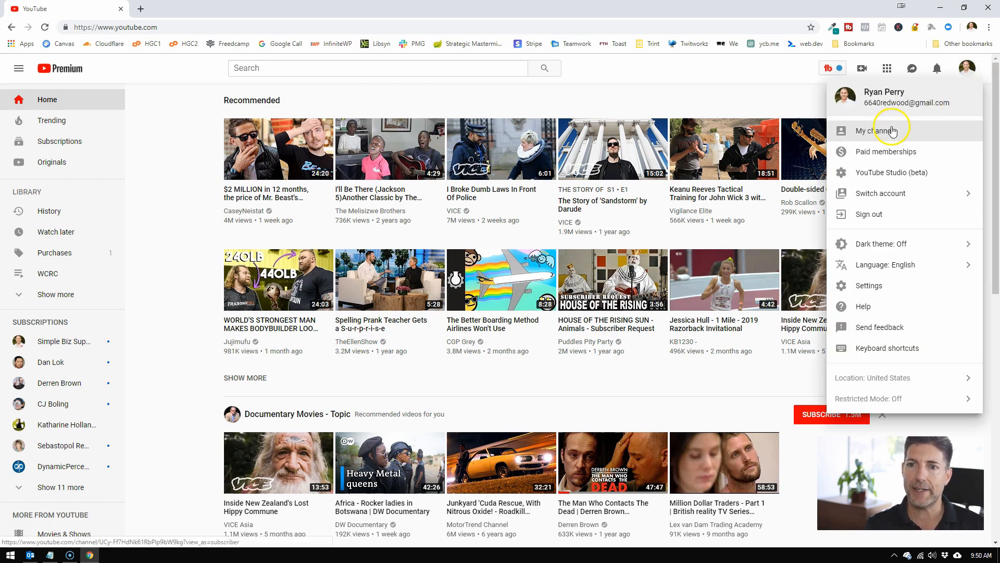
Open My channel, show its uploaded videos, and reopen the account menu
{"action": "left_click", "coordinate": [875, 131]}
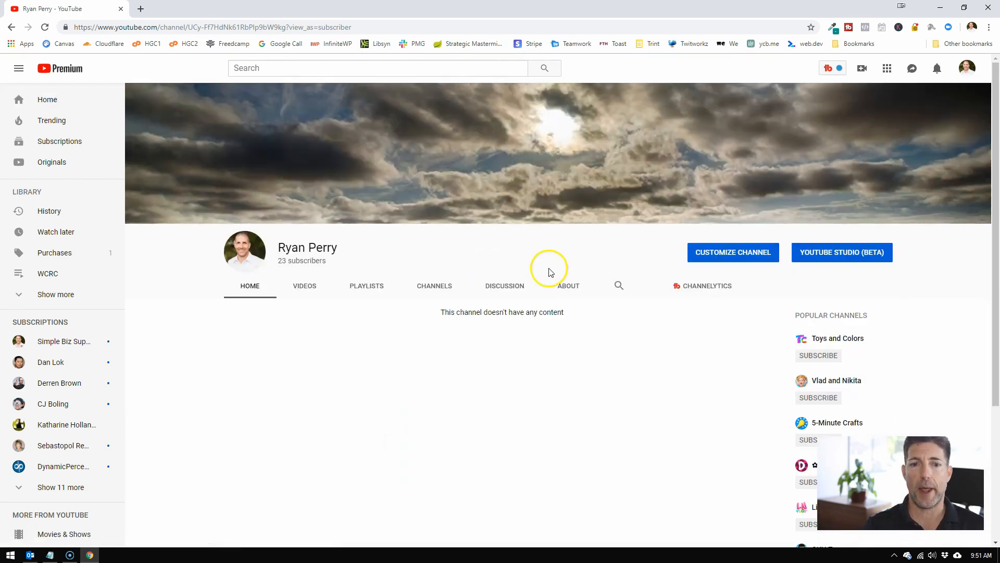
{"action": "mouse_move", "coordinate": [409, 352]}
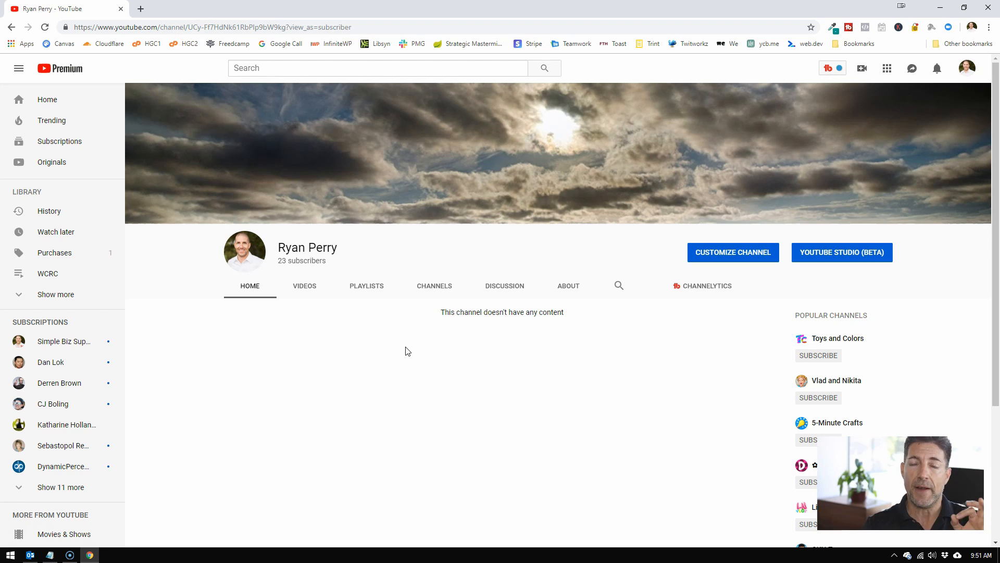
{"action": "mouse_move", "coordinate": [305, 285]}
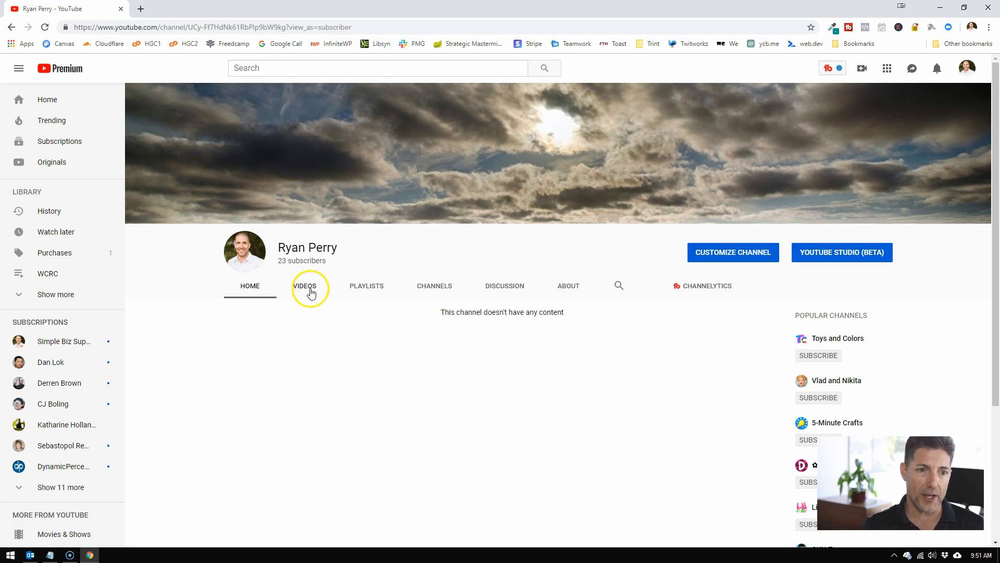
{"action": "left_click", "coordinate": [304, 285]}
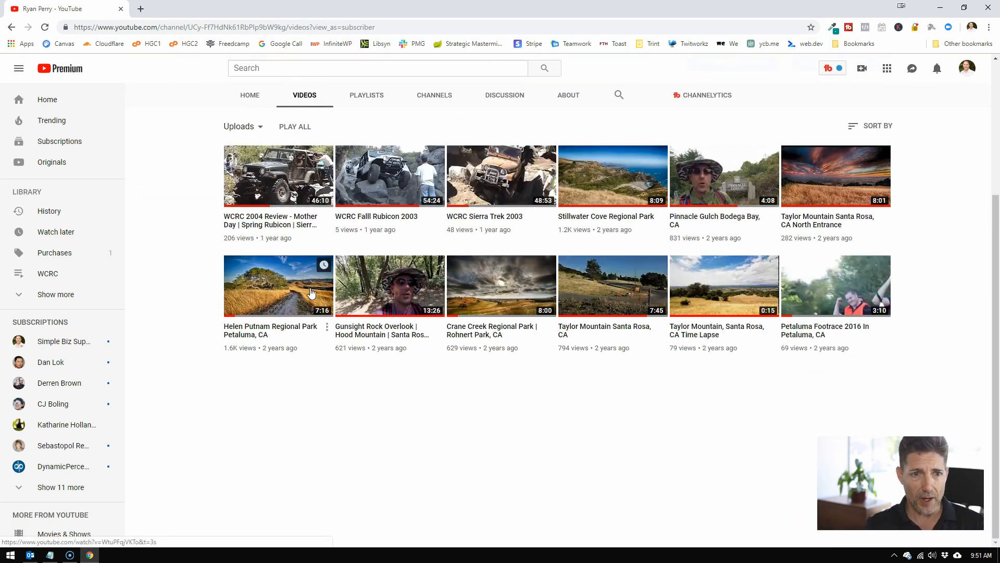
{"action": "mouse_move", "coordinate": [369, 290]}
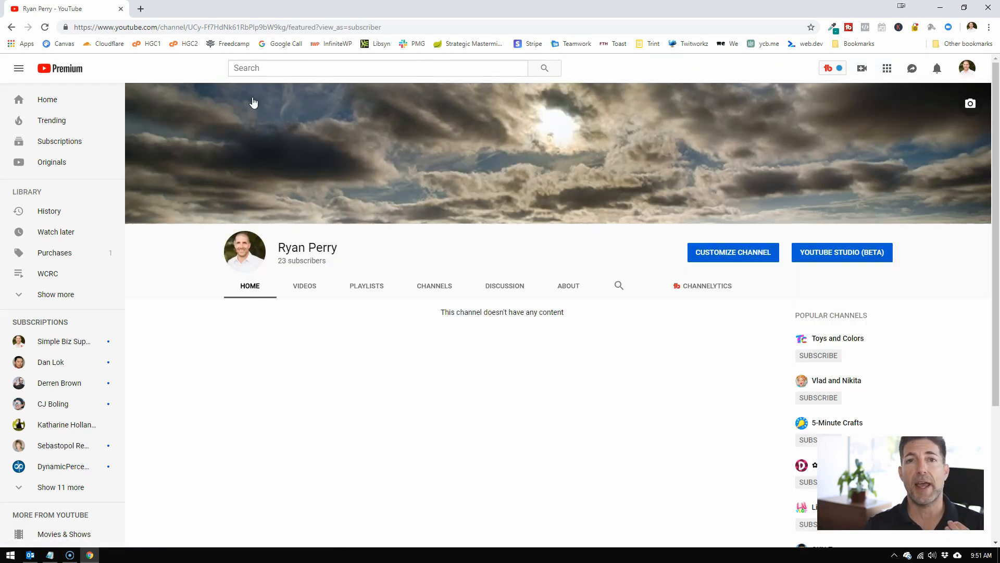
{"action": "mouse_move", "coordinate": [358, 333]}
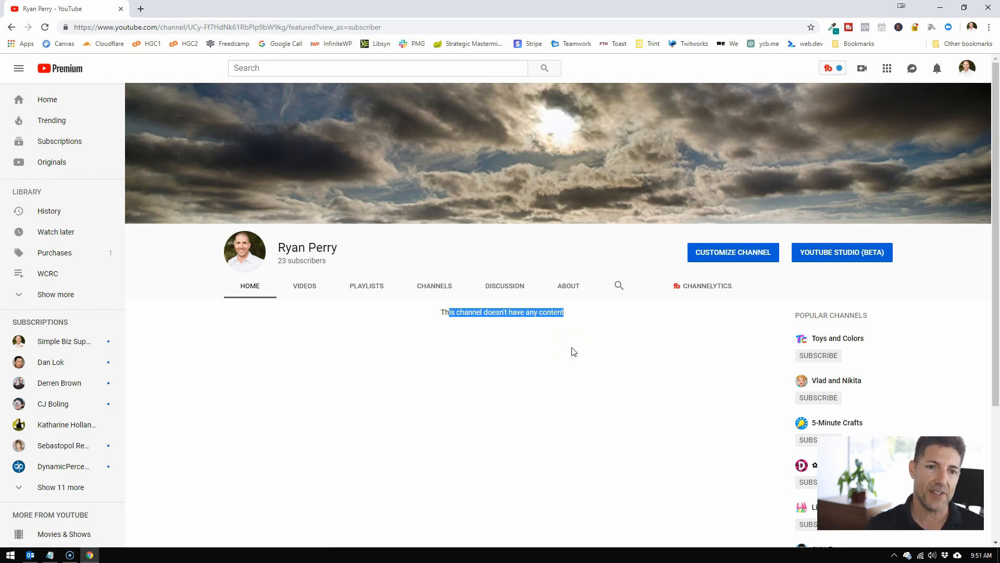
{"action": "left_click", "coordinate": [305, 285]}
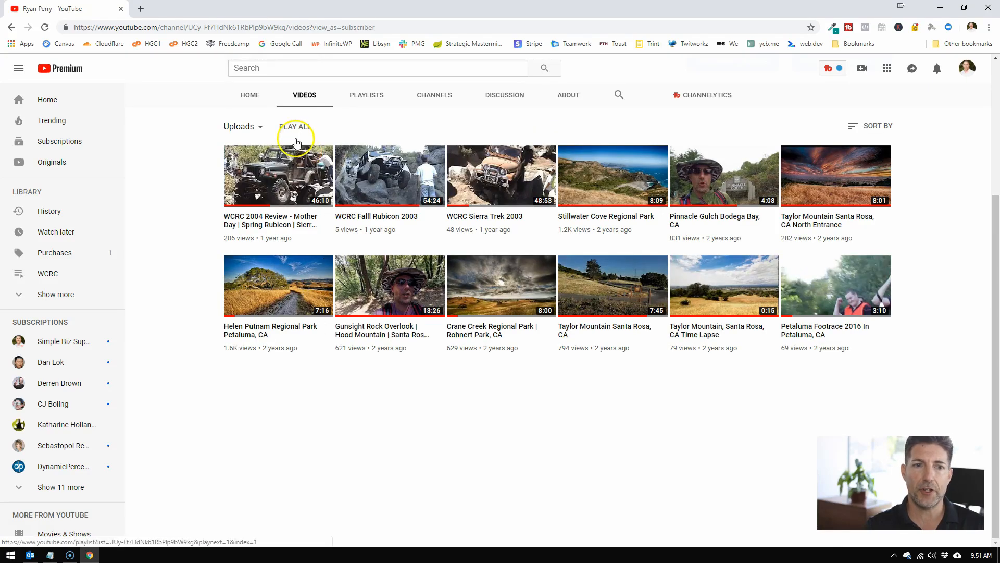
{"action": "left_click", "coordinate": [969, 68]}
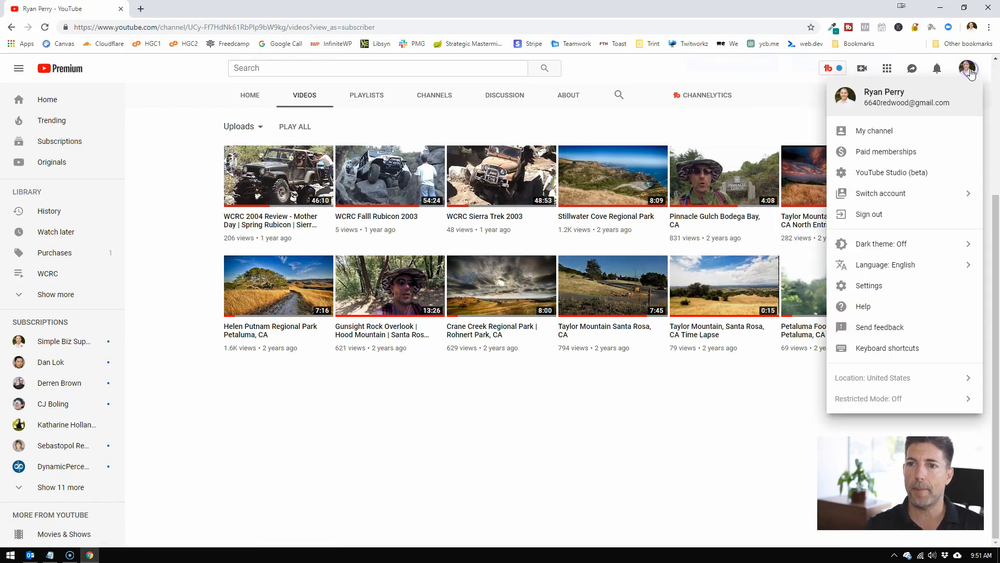
{"action": "mouse_move", "coordinate": [887, 172]}
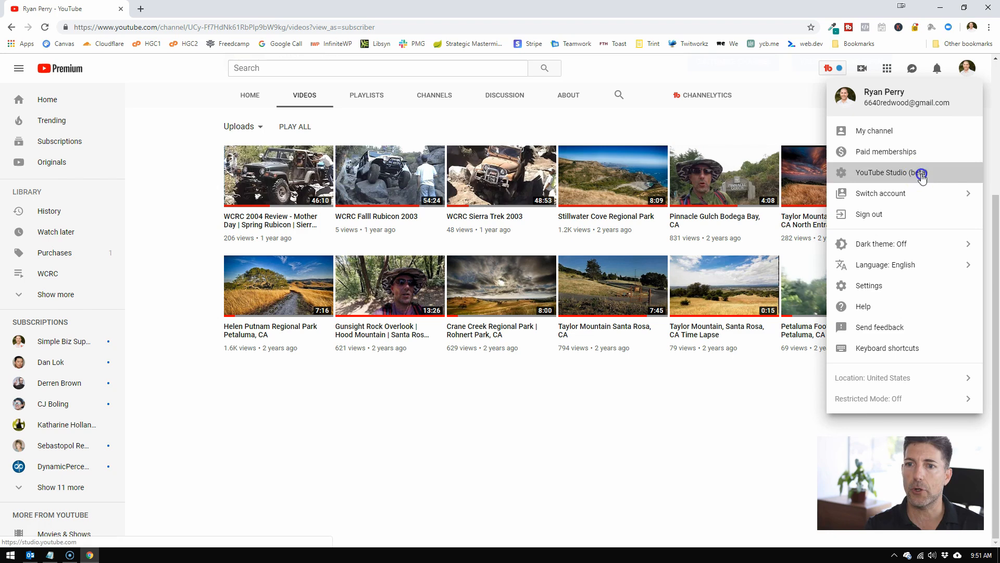
Show the channel's uploads list in YouTube Studio (beta), then reopen the account menu
{"action": "left_click", "coordinate": [882, 173]}
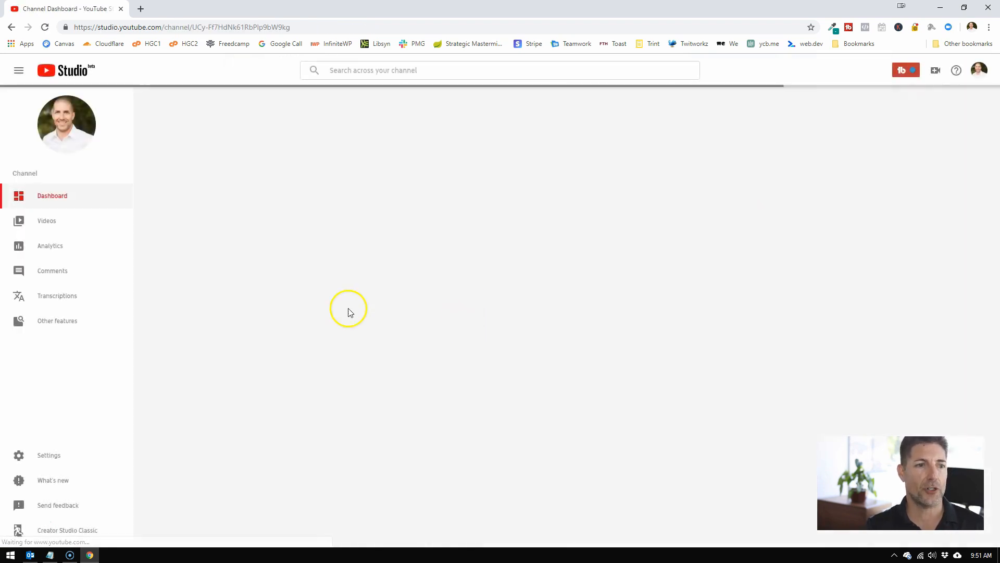
{"action": "left_click", "coordinate": [46, 220]}
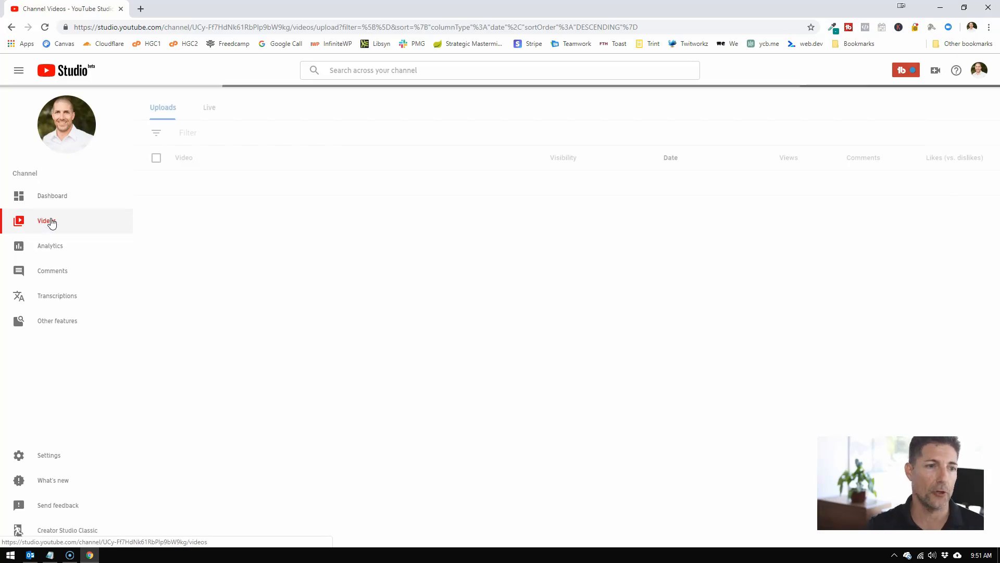
{"action": "left_click", "coordinate": [46, 221]}
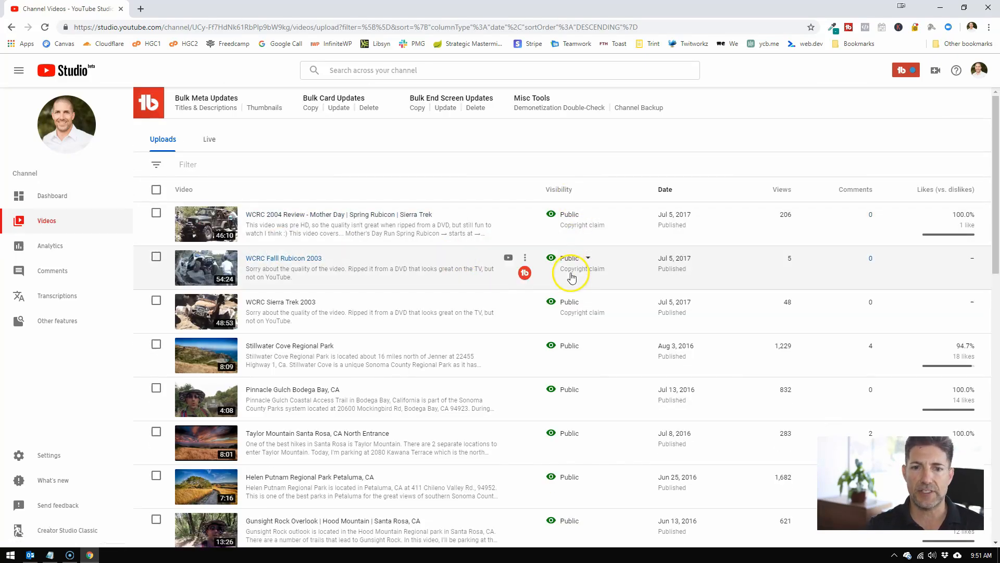
{"action": "mouse_move", "coordinate": [574, 415]}
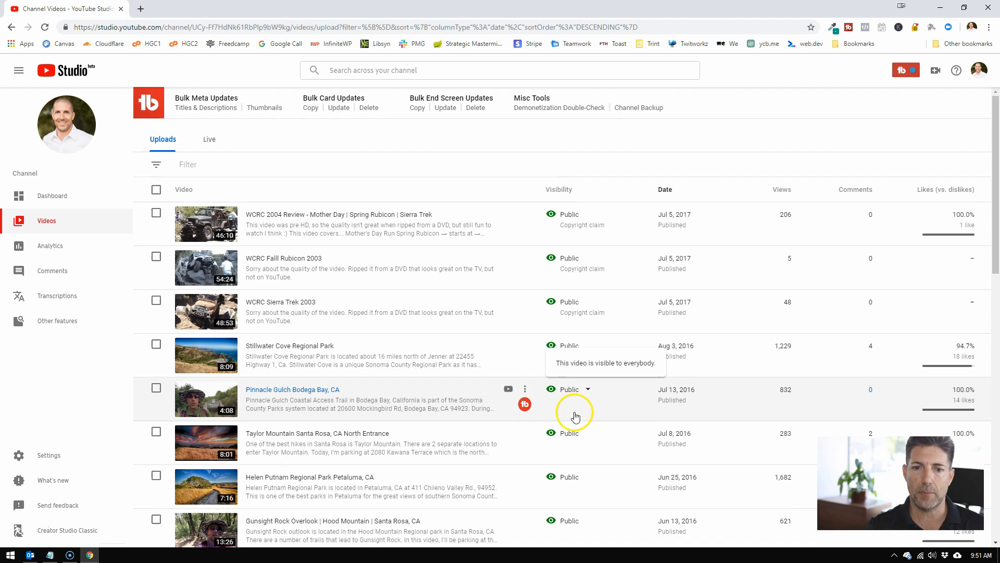
{"action": "mouse_move", "coordinate": [562, 211]}
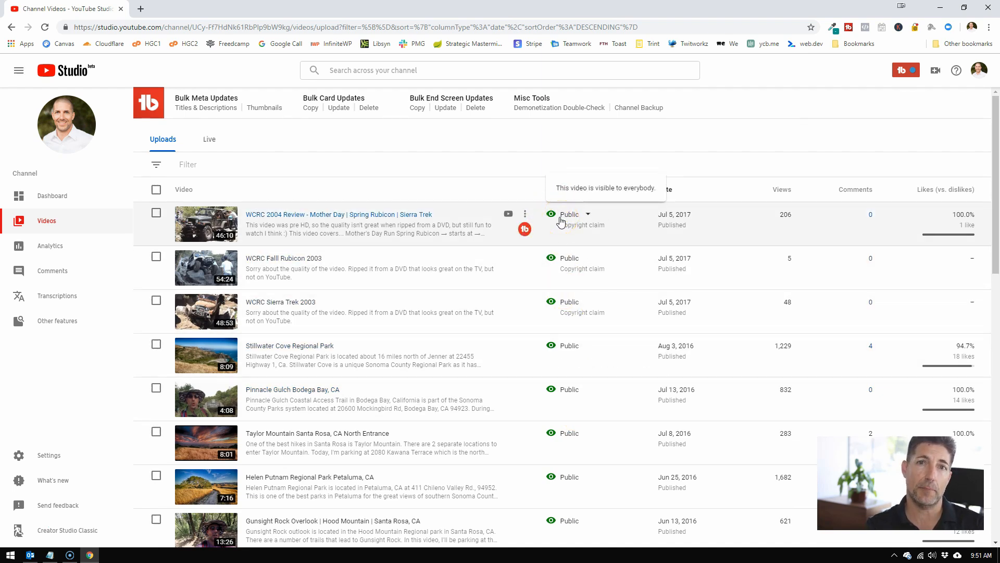
{"action": "mouse_move", "coordinate": [968, 128]}
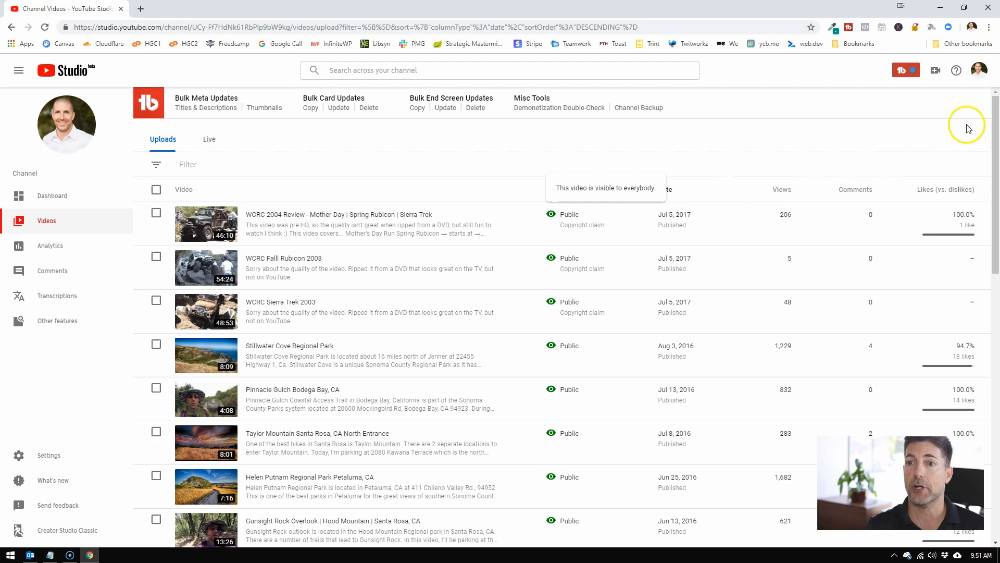
{"action": "left_click", "coordinate": [981, 70]}
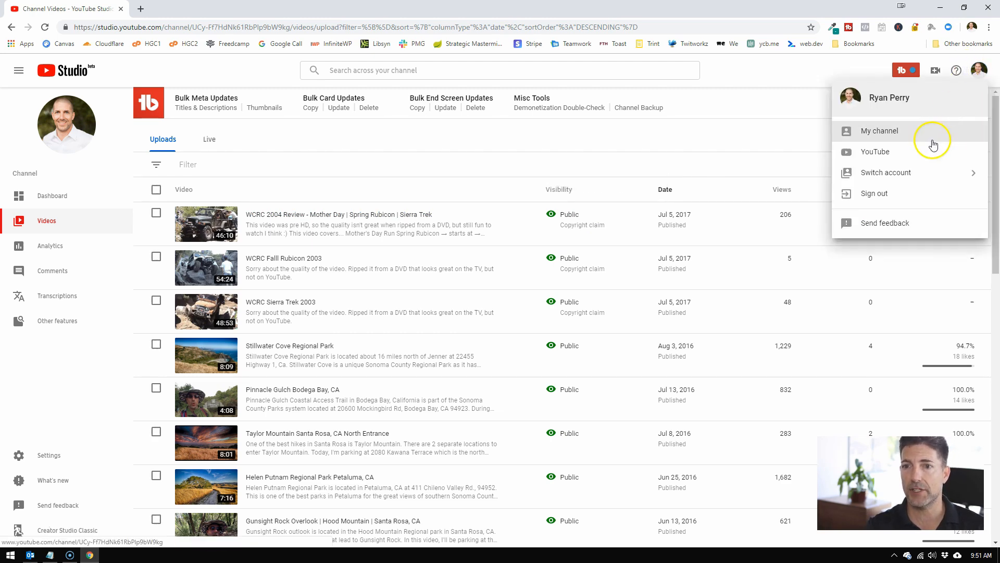
Return to the public channel page and launch the Customize Channel editor
{"action": "left_click", "coordinate": [879, 130]}
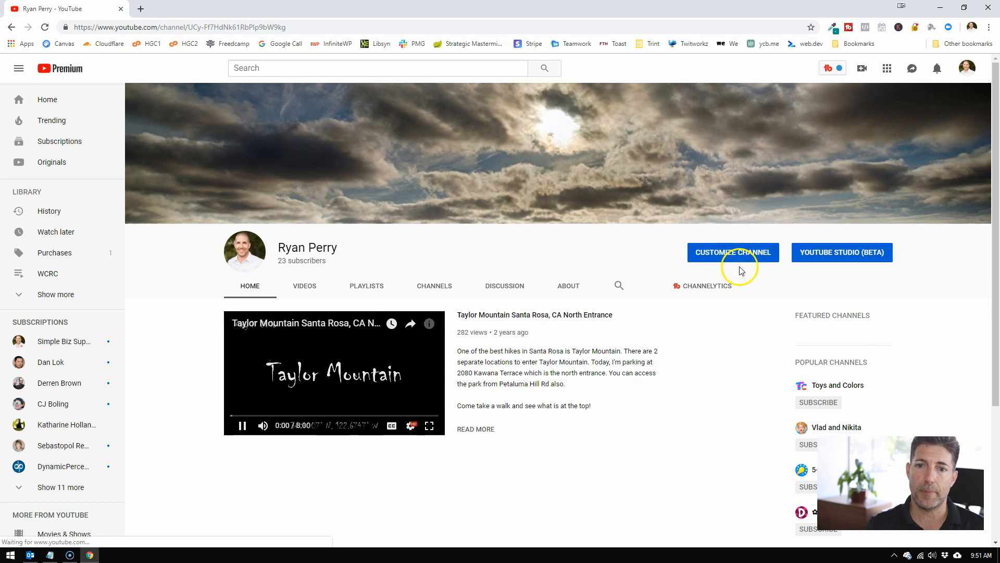
{"action": "left_click", "coordinate": [242, 426]}
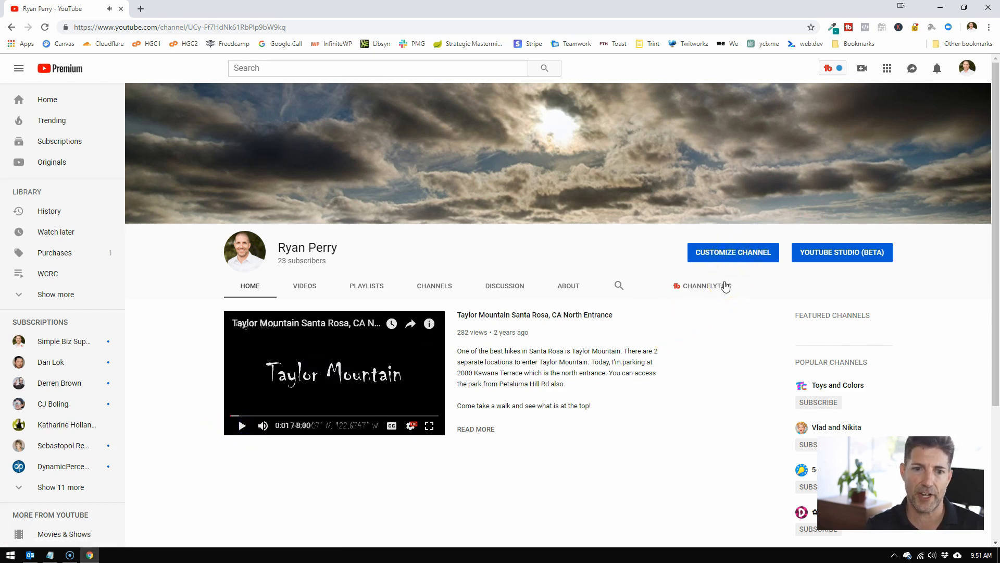
{"action": "mouse_move", "coordinate": [623, 421]}
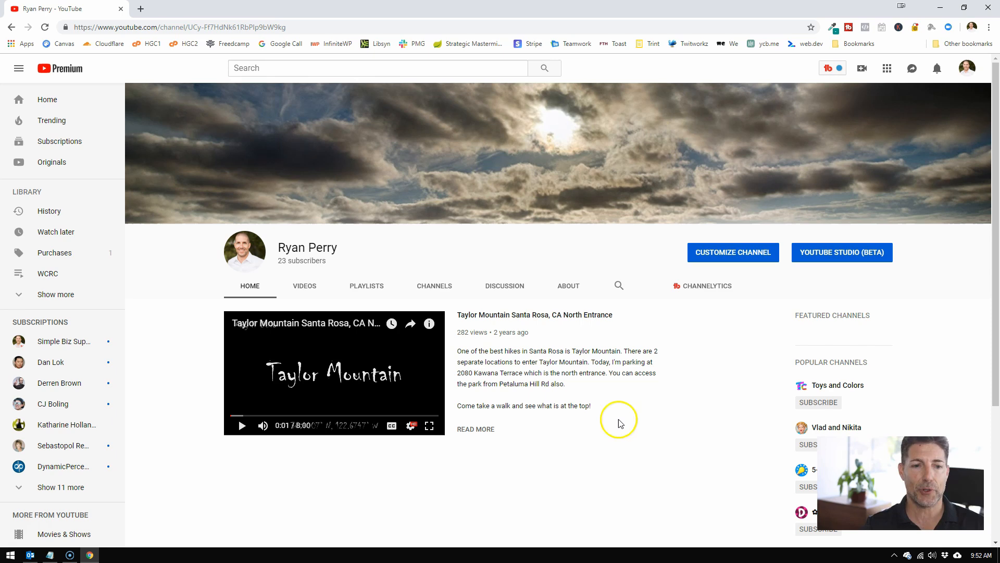
{"action": "mouse_move", "coordinate": [355, 396]}
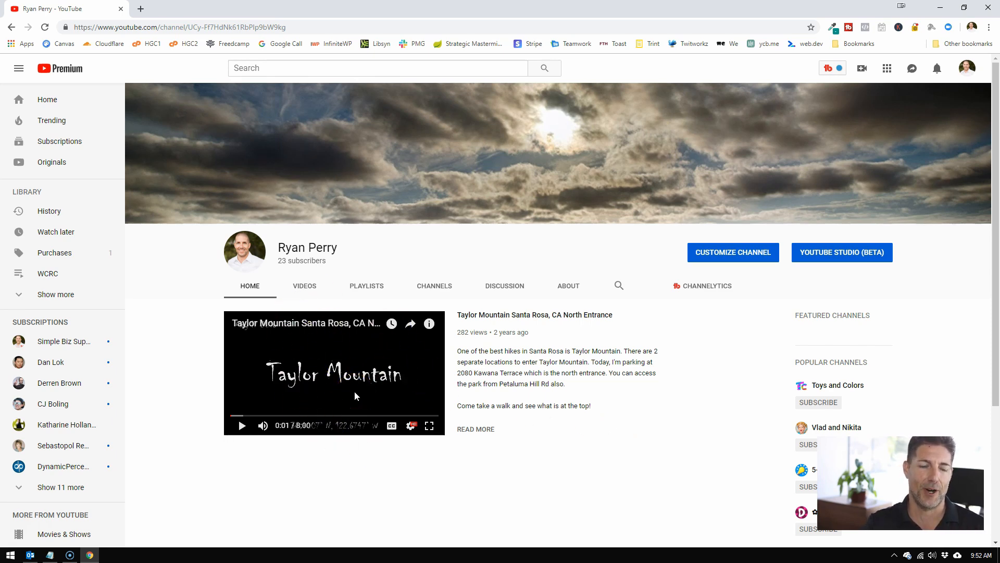
{"action": "mouse_move", "coordinate": [747, 267]}
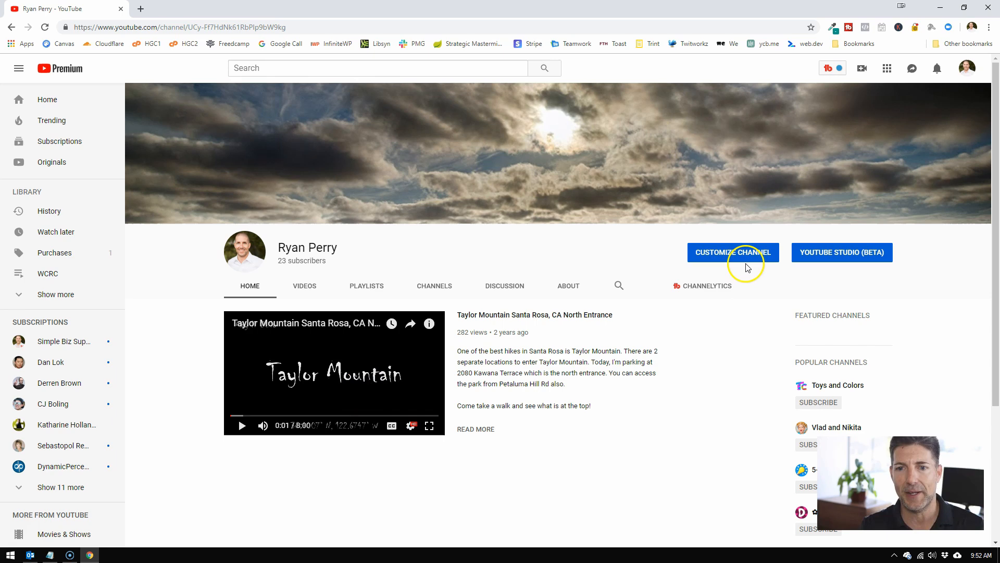
{"action": "mouse_move", "coordinate": [748, 255]}
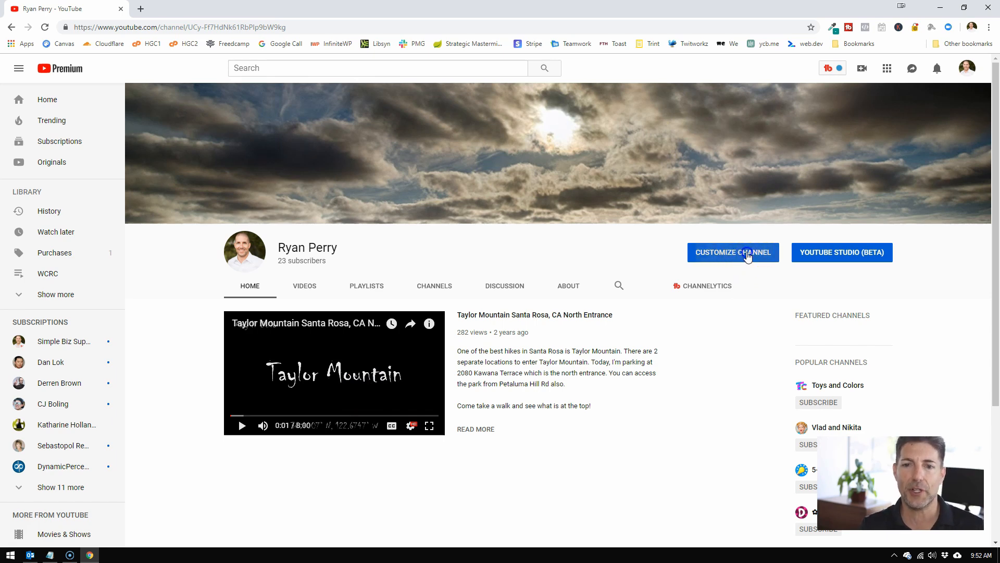
{"action": "left_click", "coordinate": [733, 252]}
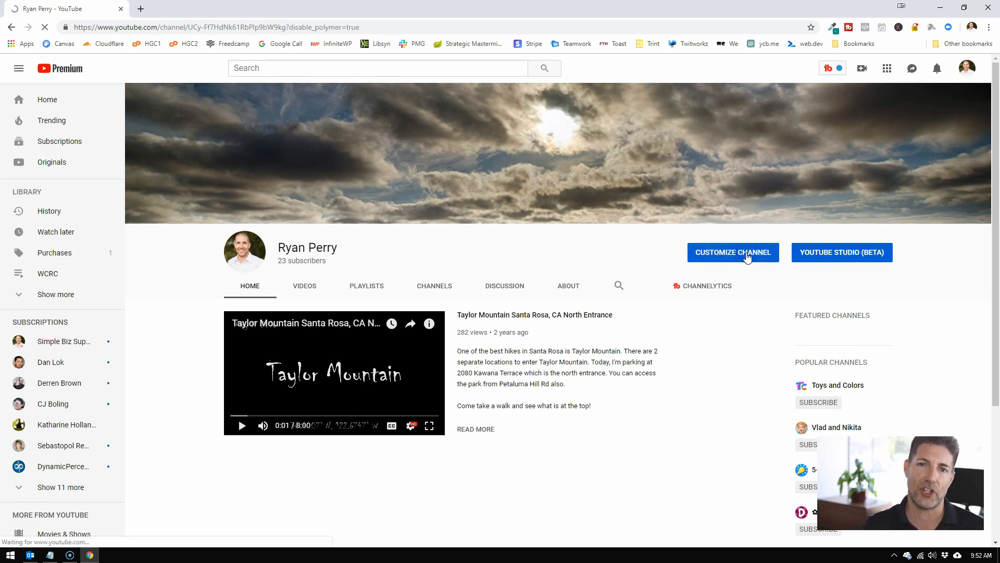
Feature the WCRC 2004 Review video for returning subscribers, saved without a heading
{"action": "left_click", "coordinate": [732, 252]}
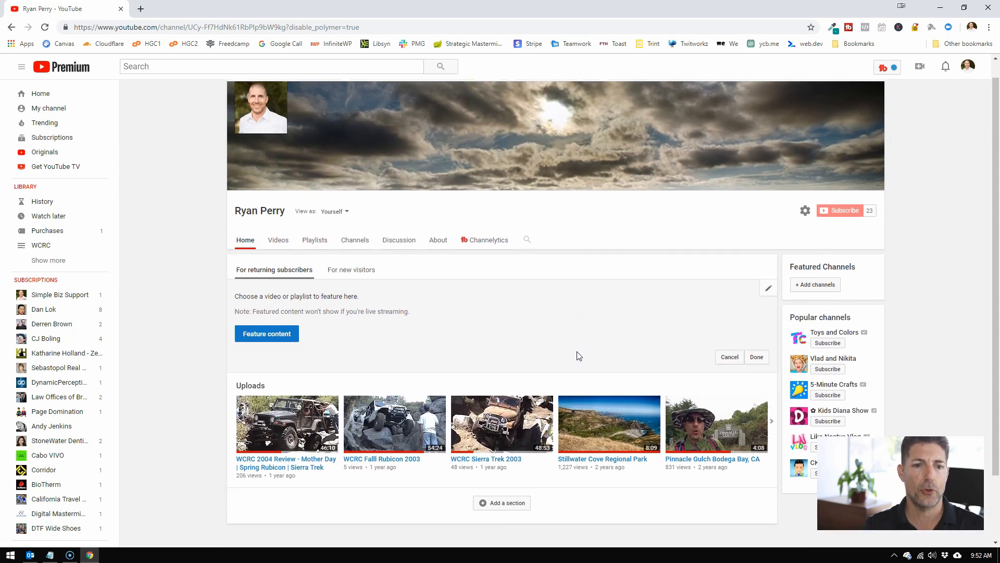
{"action": "scroll", "scroll_direction": "down", "scroll_amount": 3}
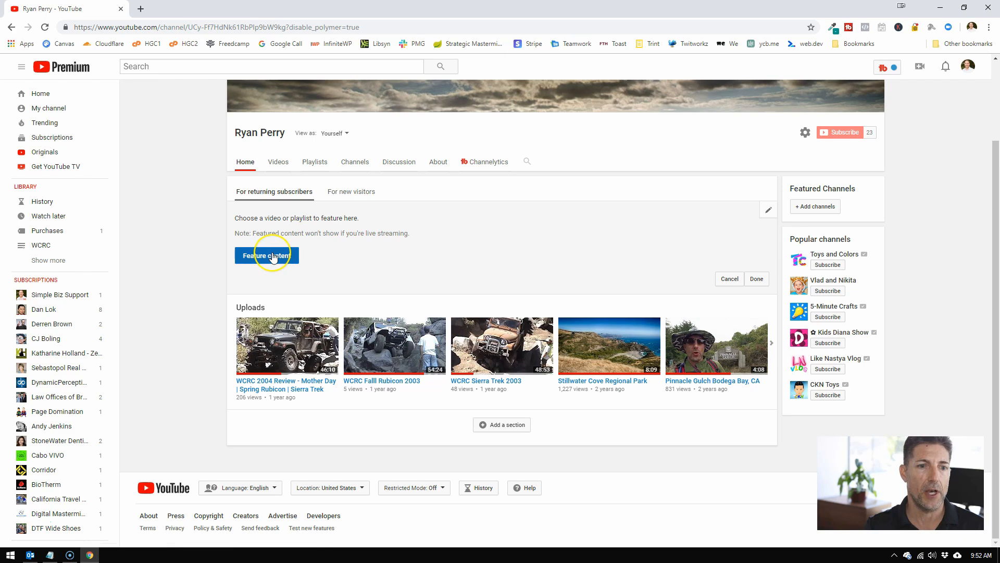
{"action": "left_click", "coordinate": [266, 255]}
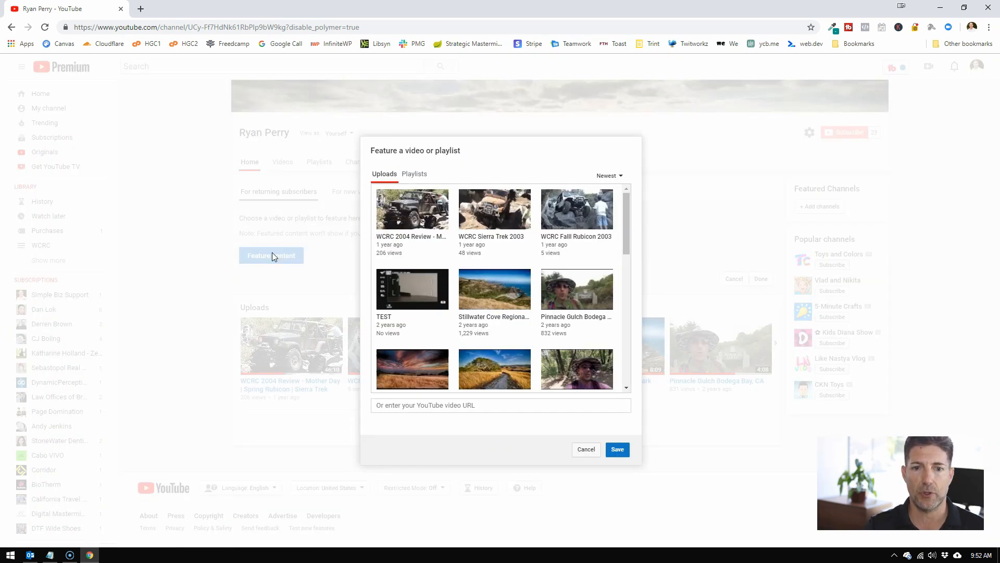
{"action": "left_click", "coordinate": [412, 209]}
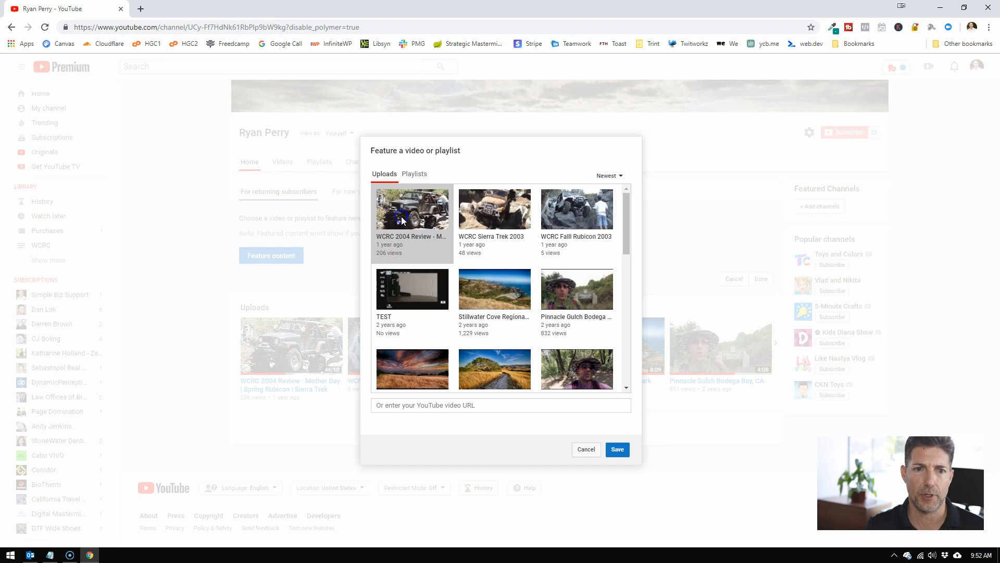
{"action": "left_click", "coordinate": [413, 209]}
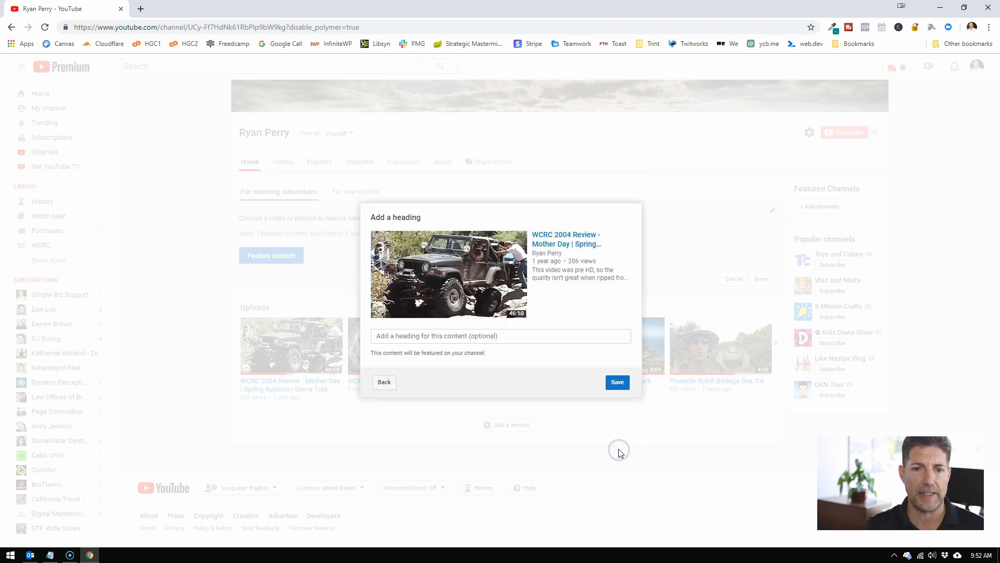
{"action": "mouse_move", "coordinate": [518, 349]}
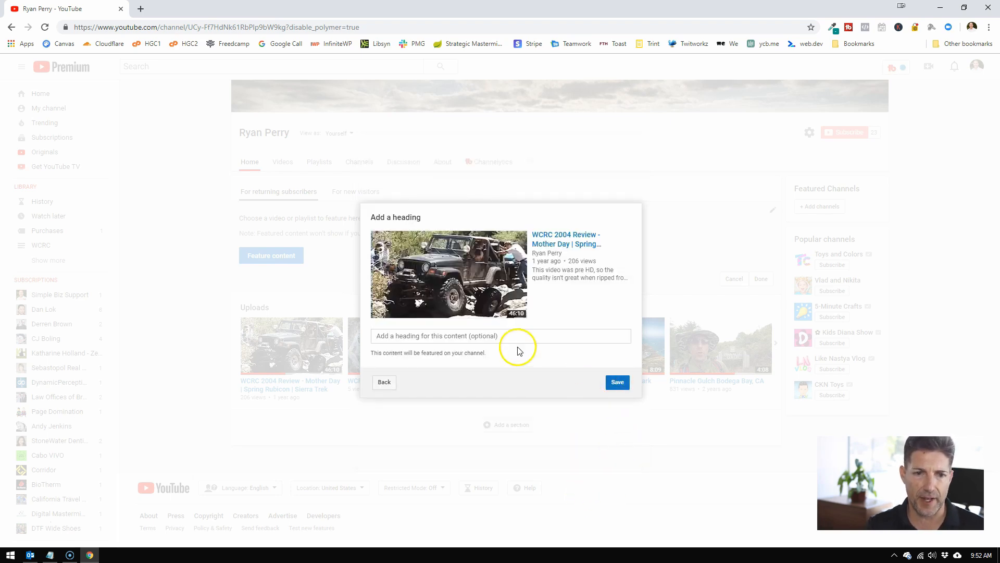
{"action": "left_click", "coordinate": [617, 382]}
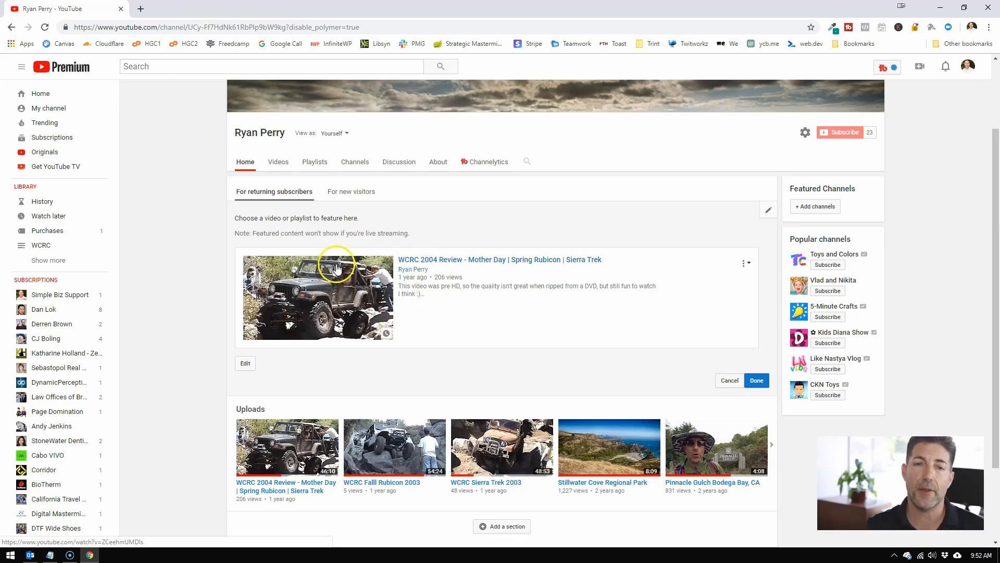
{"action": "mouse_move", "coordinate": [498, 284]}
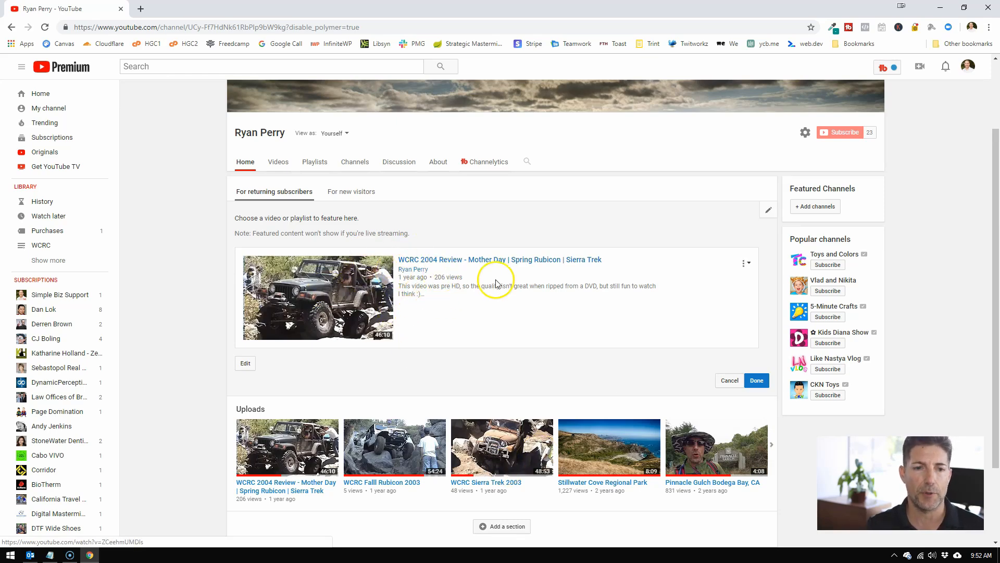
Scroll below Uploads and add a new home-page section
{"action": "scroll", "scroll_direction": "down", "scroll_amount": 3}
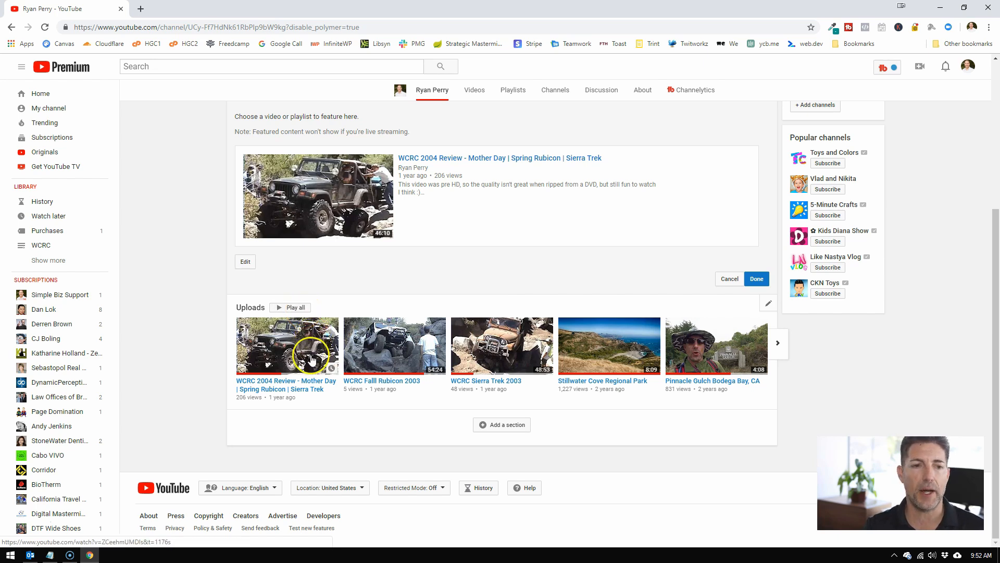
{"action": "mouse_move", "coordinate": [387, 361]}
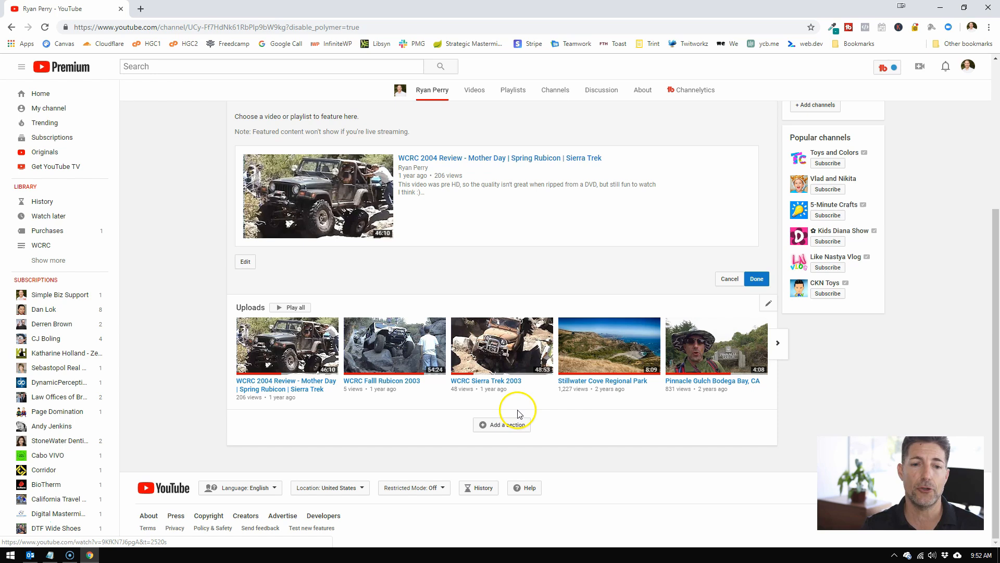
{"action": "left_click", "coordinate": [501, 424]}
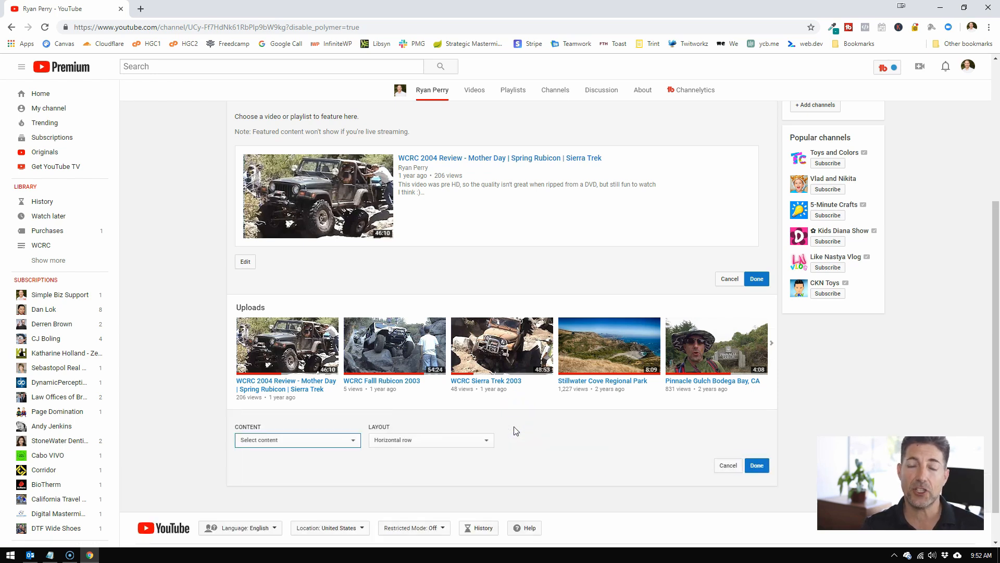
Make the new section a single playlist showing Santa Rosa Regional Parks and save it
{"action": "scroll", "scroll_direction": "down", "scroll_amount": 3}
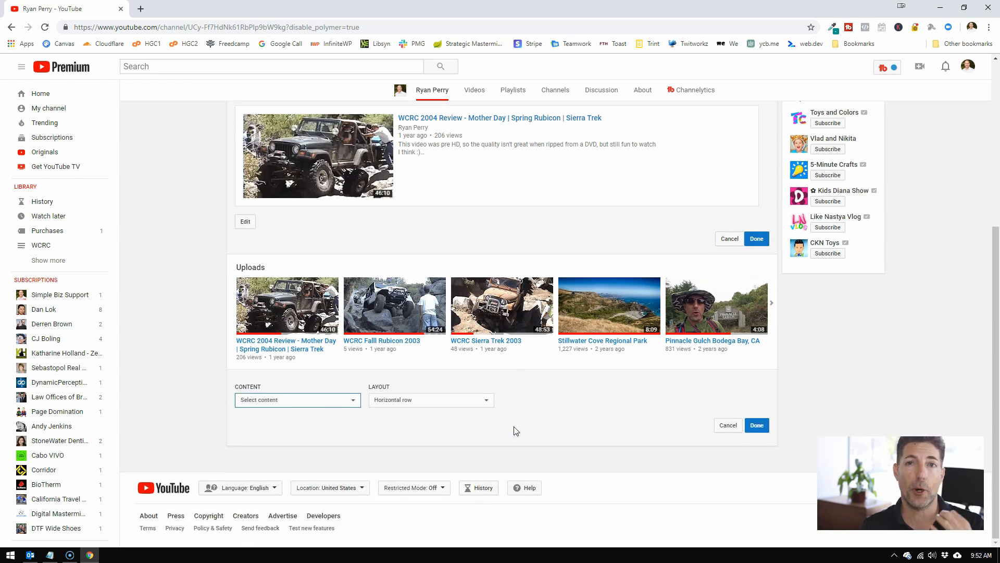
{"action": "mouse_move", "coordinate": [353, 400]}
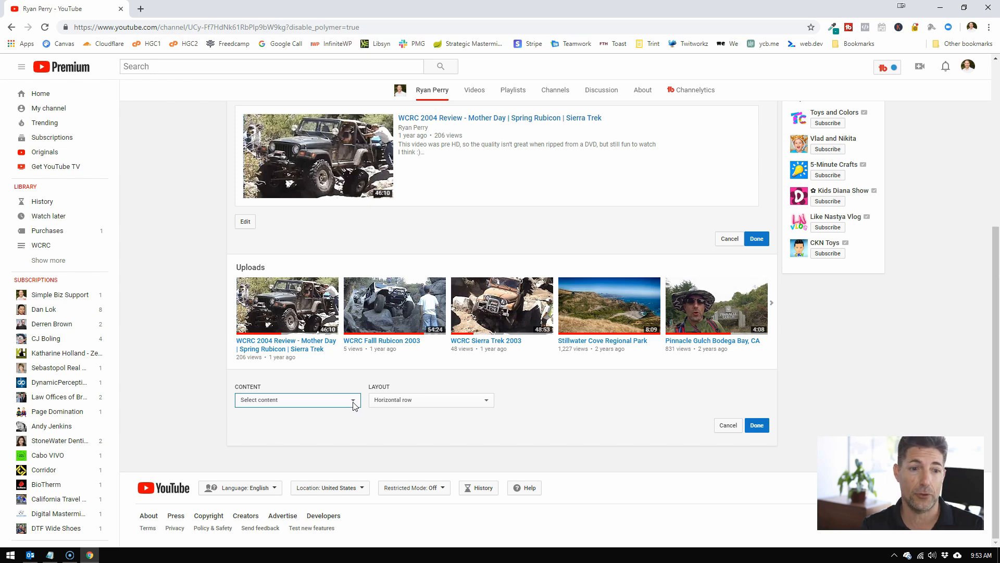
{"action": "left_click", "coordinate": [353, 400]}
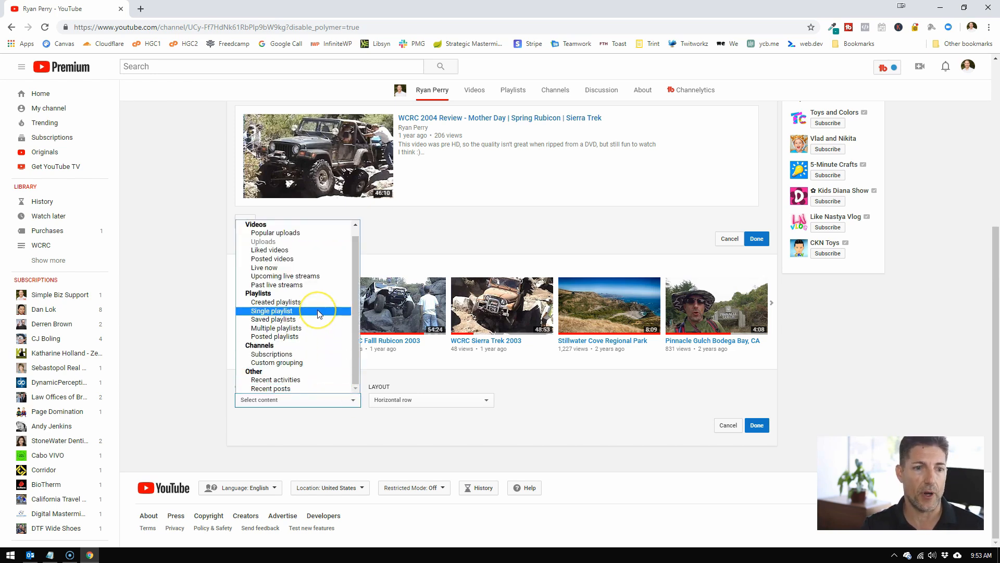
{"action": "left_click", "coordinate": [271, 311]}
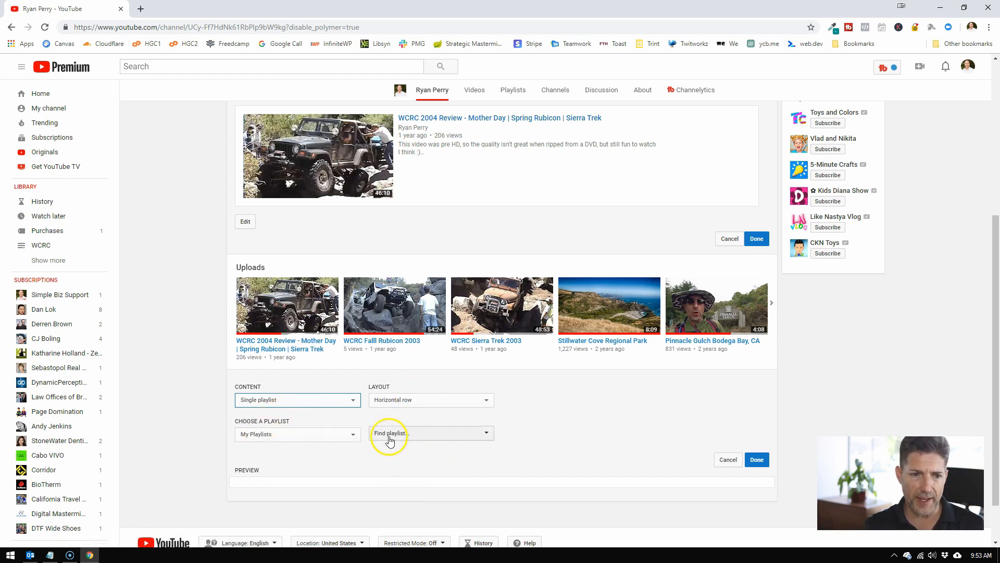
{"action": "left_click", "coordinate": [431, 433]}
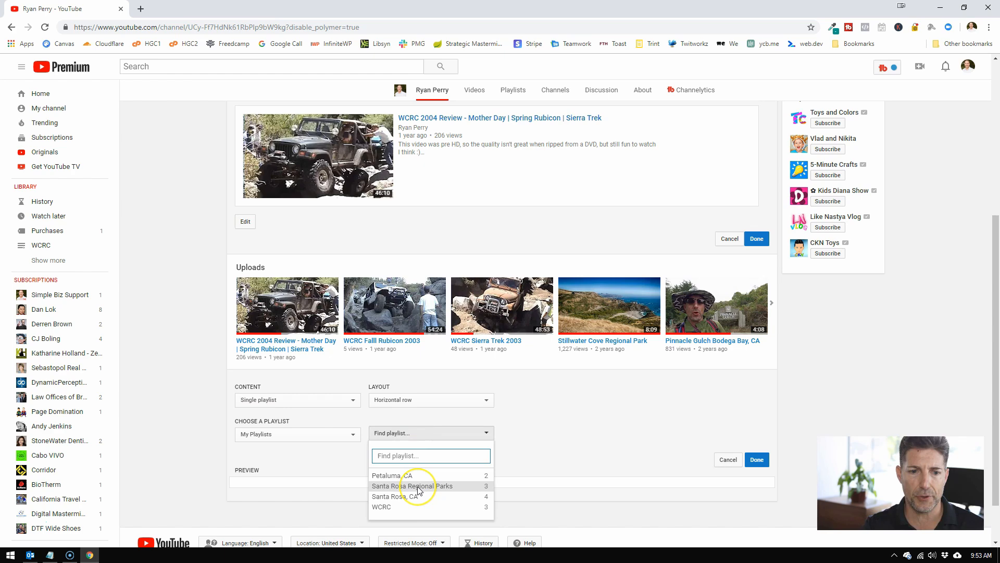
{"action": "left_click", "coordinate": [411, 485]}
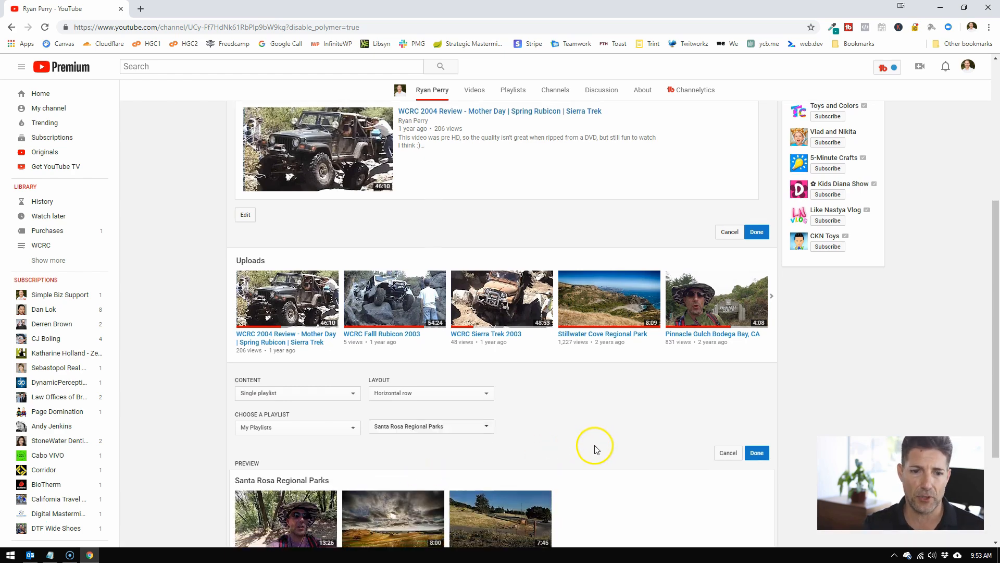
{"action": "scroll", "scroll_direction": "down", "scroll_amount": 3}
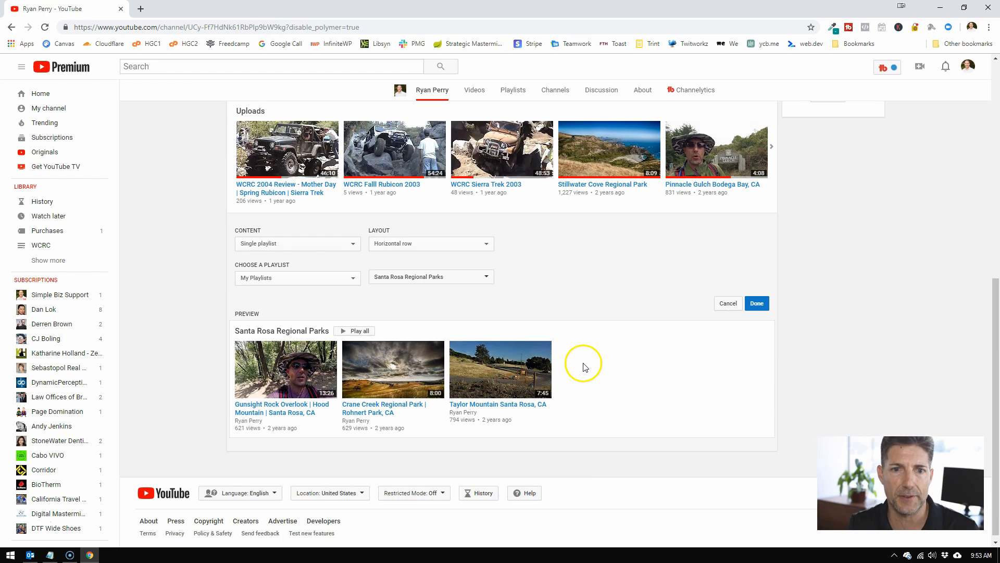
{"action": "left_click", "coordinate": [756, 304]}
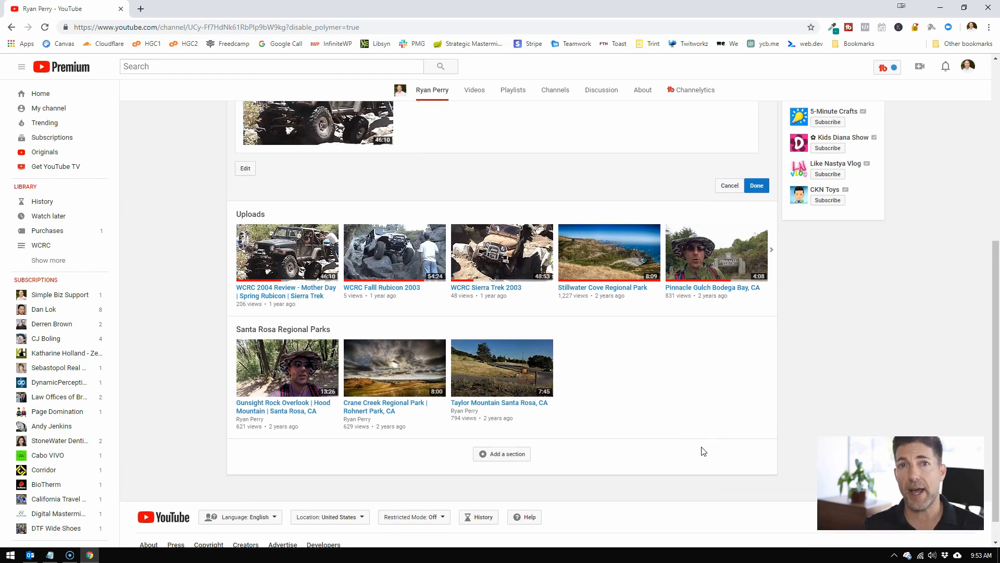
Place the Santa Rosa Regional Parks section above Uploads and save the layout
{"action": "scroll", "scroll_direction": "up", "scroll_amount": 3}
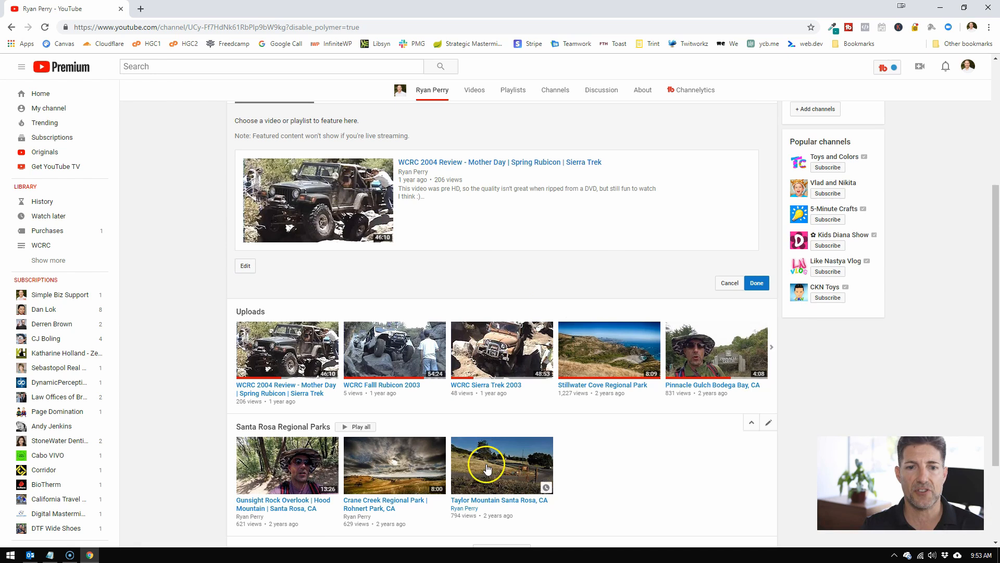
{"action": "mouse_move", "coordinate": [560, 228]}
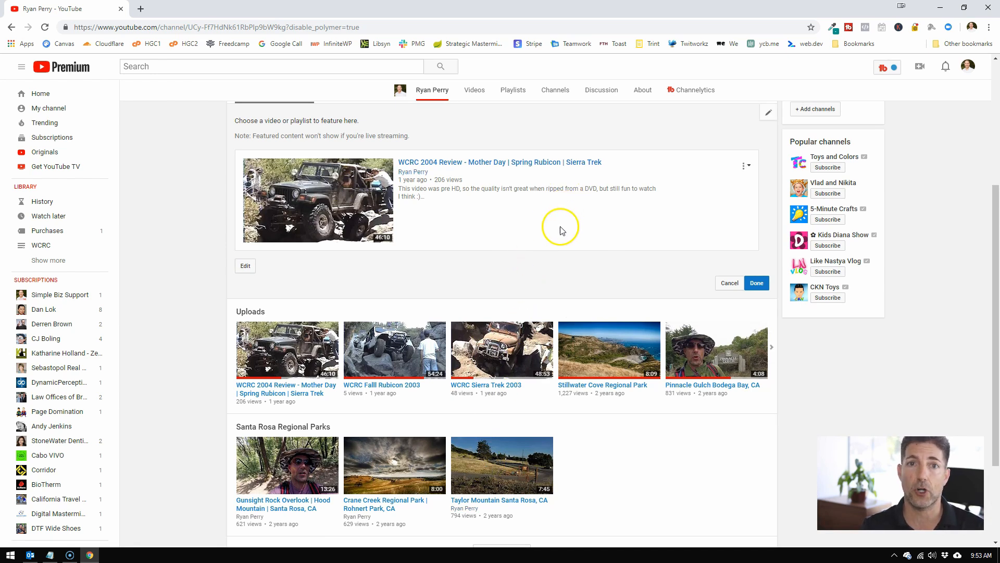
{"action": "scroll", "scroll_direction": "up", "scroll_amount": 3}
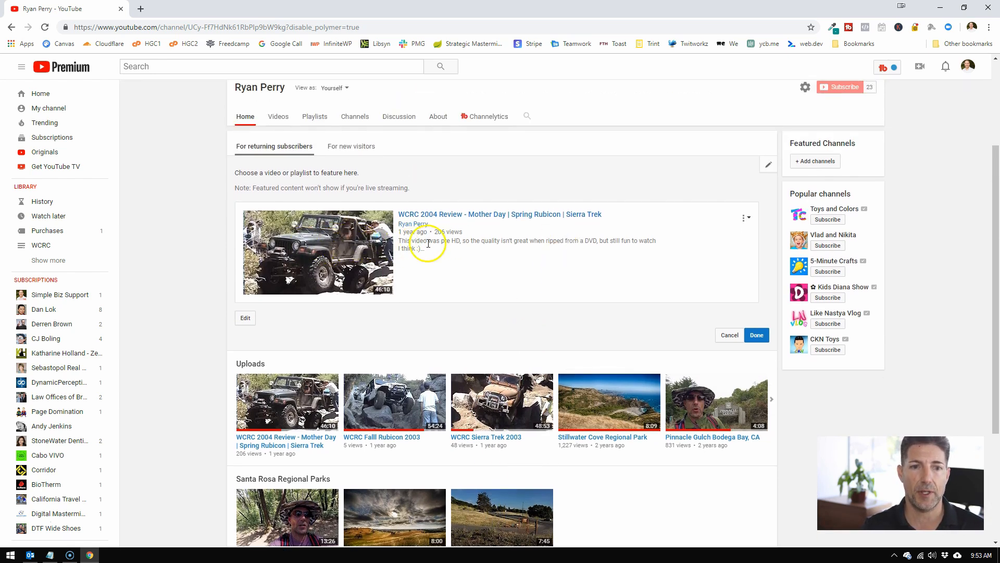
{"action": "mouse_move", "coordinate": [325, 252]}
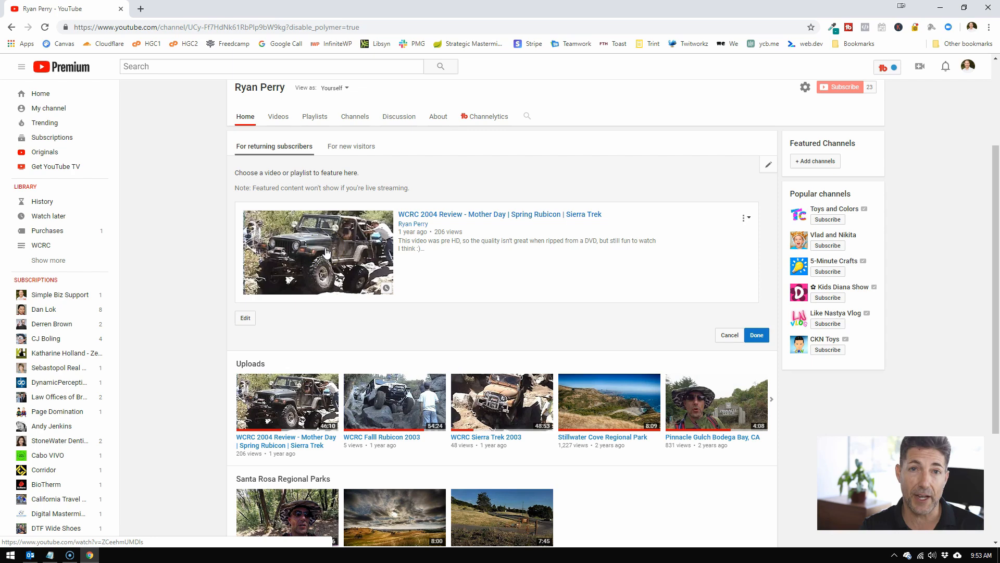
{"action": "scroll", "scroll_direction": "down", "scroll_amount": 3}
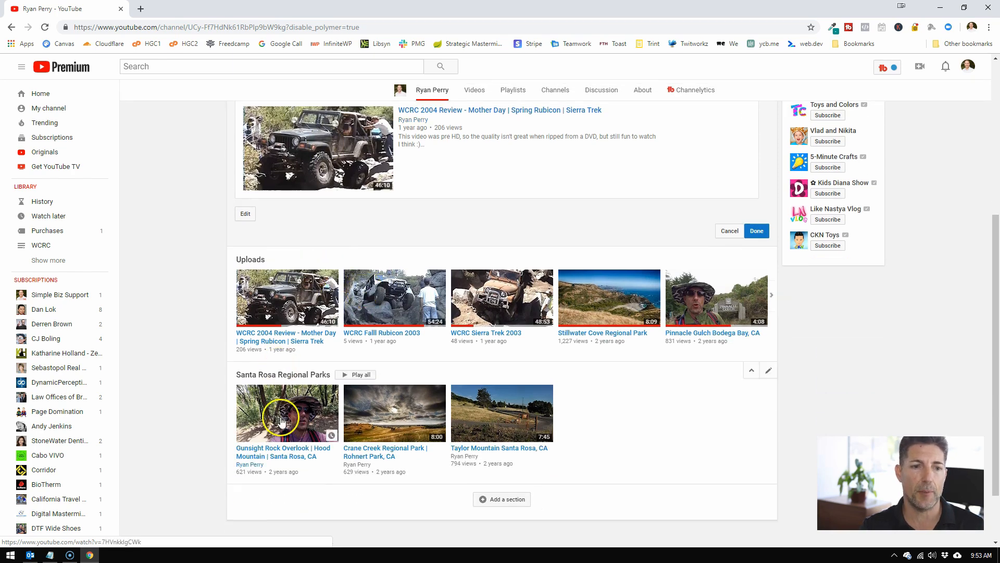
{"action": "mouse_move", "coordinate": [466, 420]}
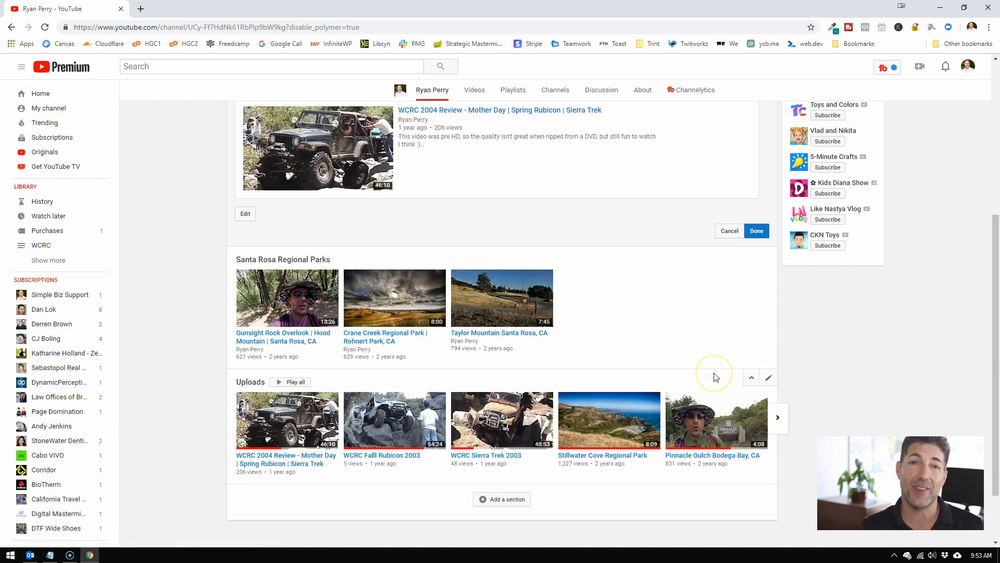
{"action": "mouse_move", "coordinate": [515, 394]}
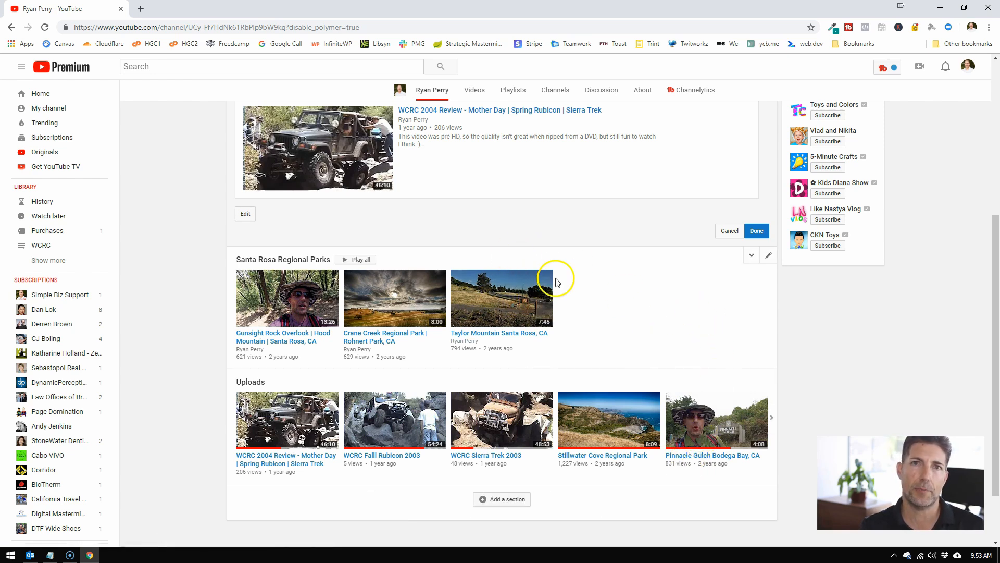
{"action": "mouse_move", "coordinate": [540, 281]}
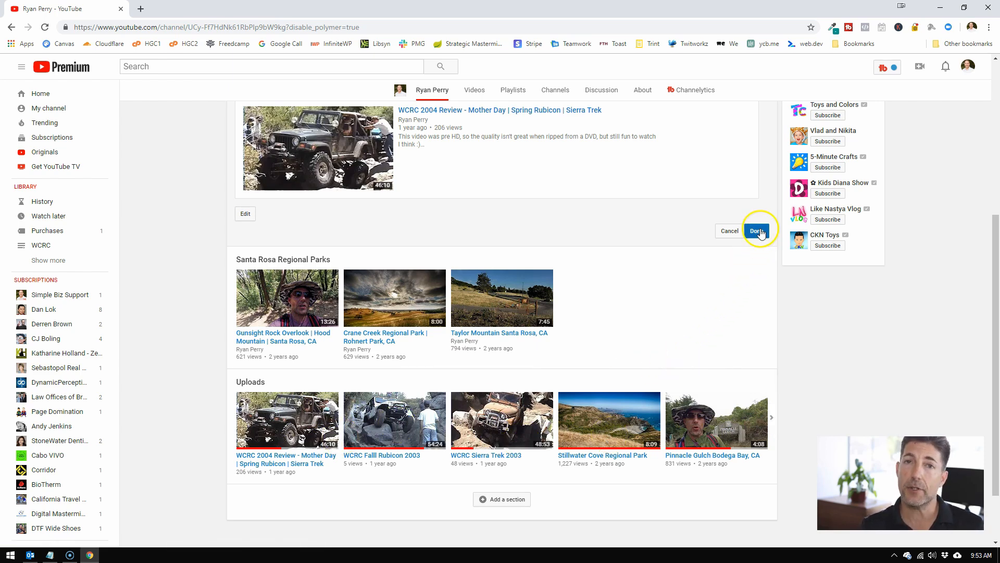
{"action": "left_click", "coordinate": [757, 231]}
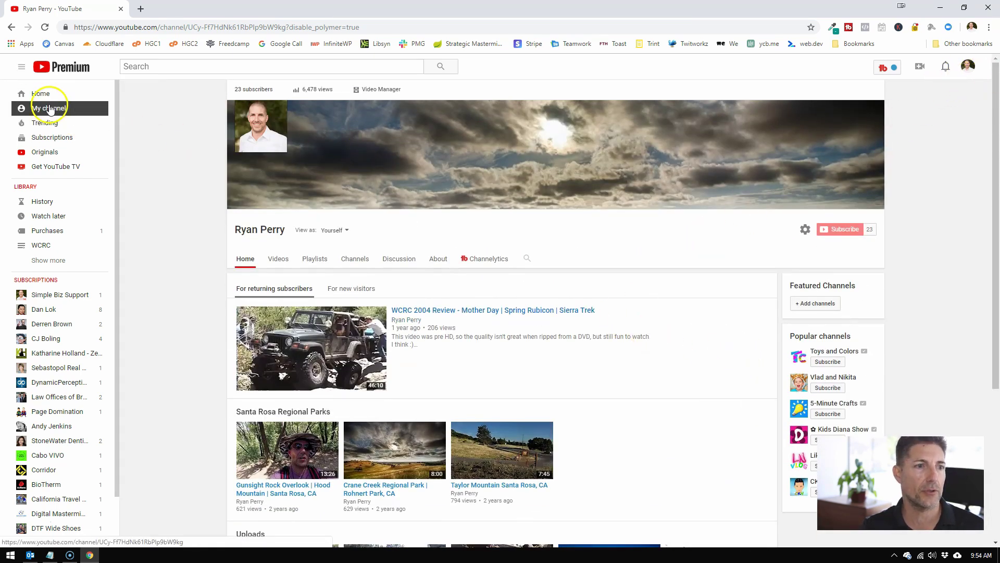
View the channel home as visitors see it and scroll through its sections
{"action": "left_click", "coordinate": [40, 94]}
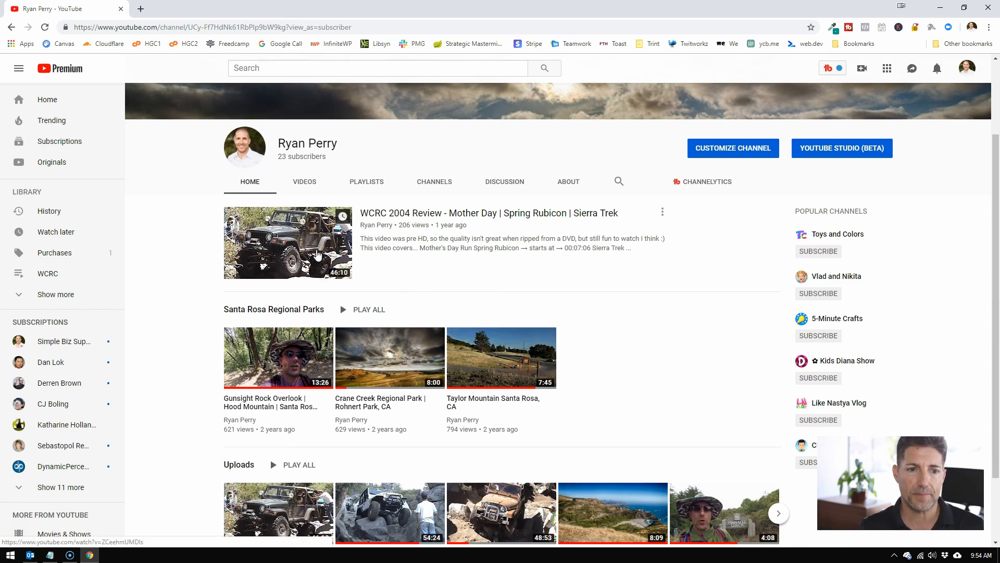
{"action": "scroll", "scroll_direction": "down", "scroll_amount": 3}
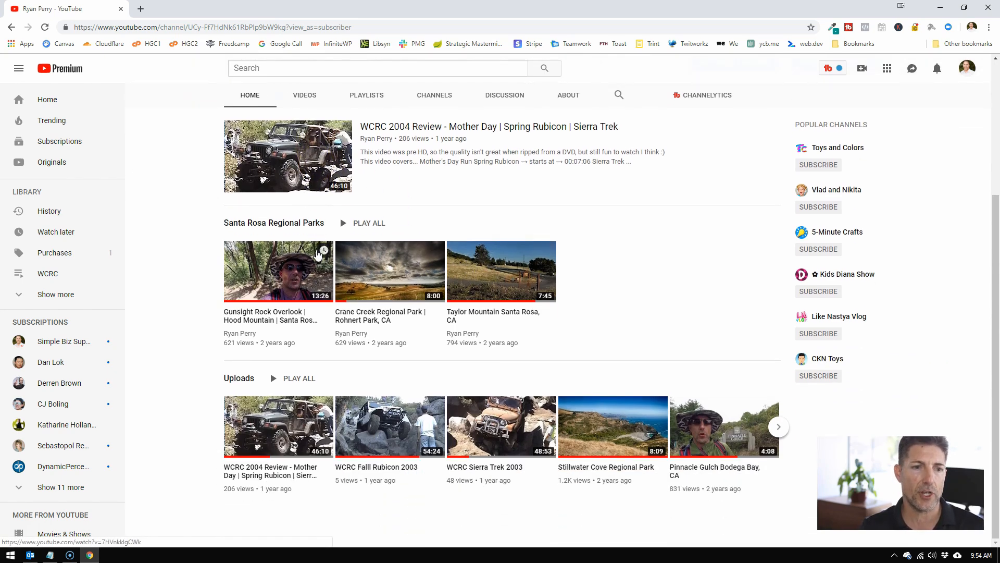
{"action": "mouse_move", "coordinate": [365, 291]}
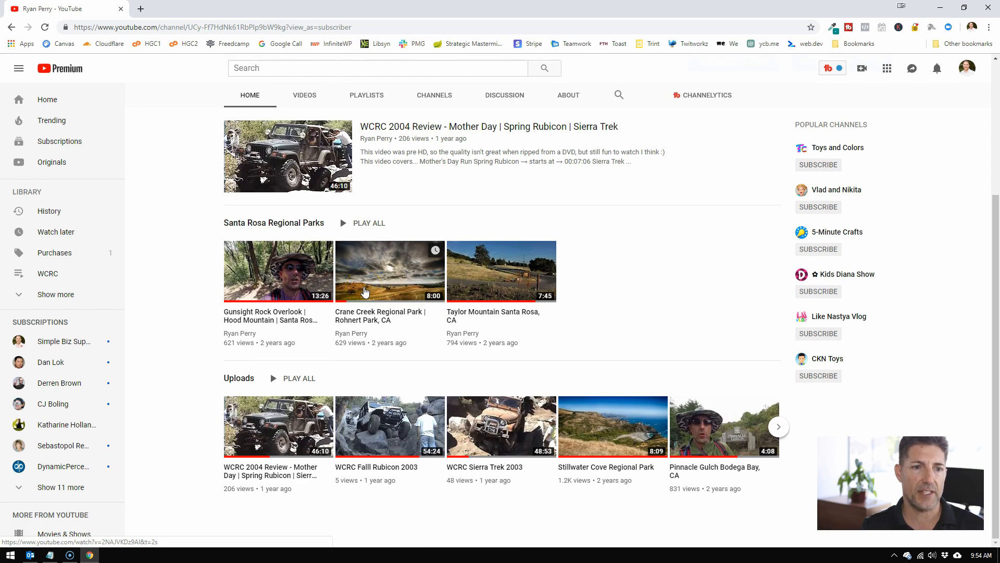
{"action": "mouse_move", "coordinate": [366, 418]}
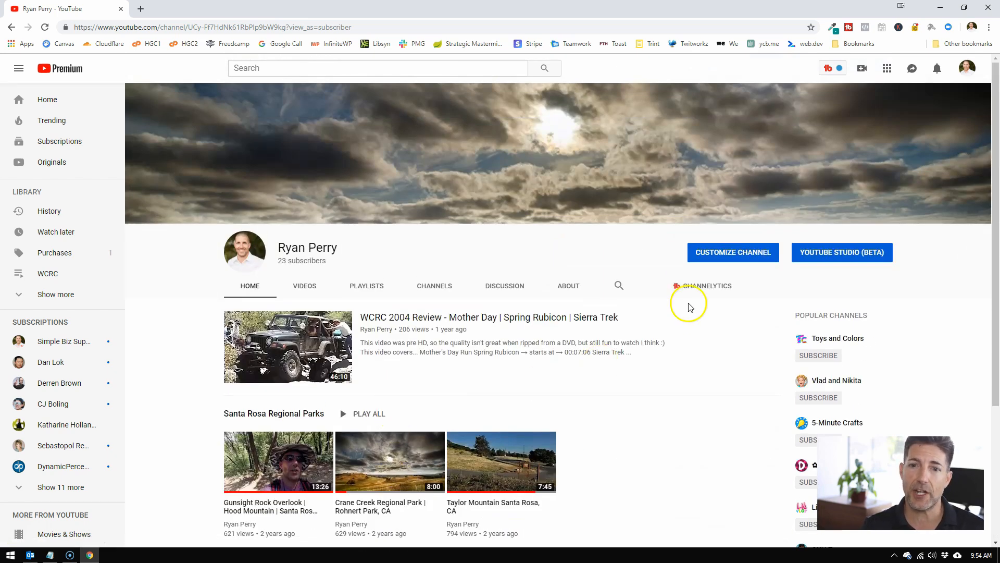
Reopen the channel editor and delete the Uploads section
{"action": "left_click", "coordinate": [733, 252]}
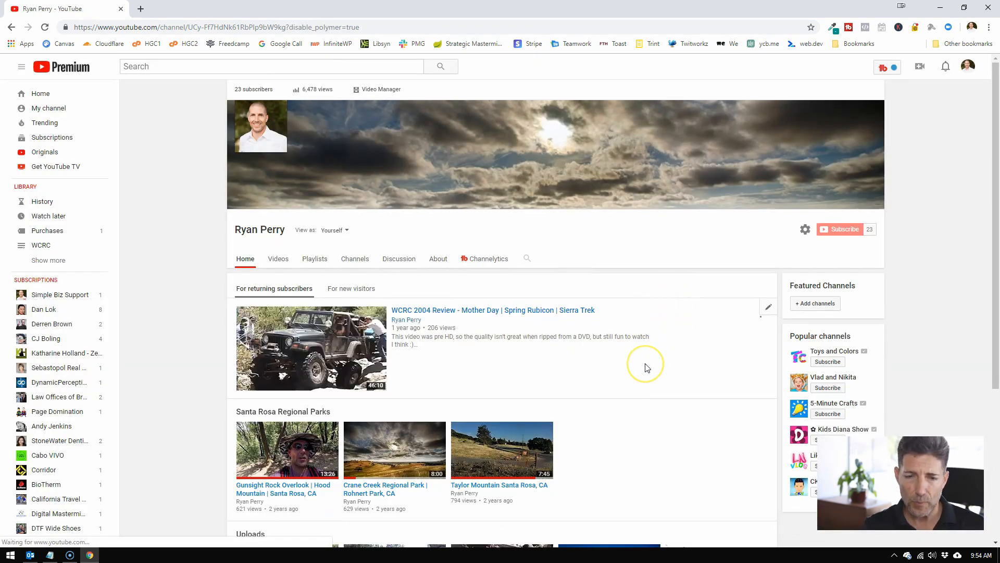
{"action": "scroll", "scroll_direction": "down", "scroll_amount": 3}
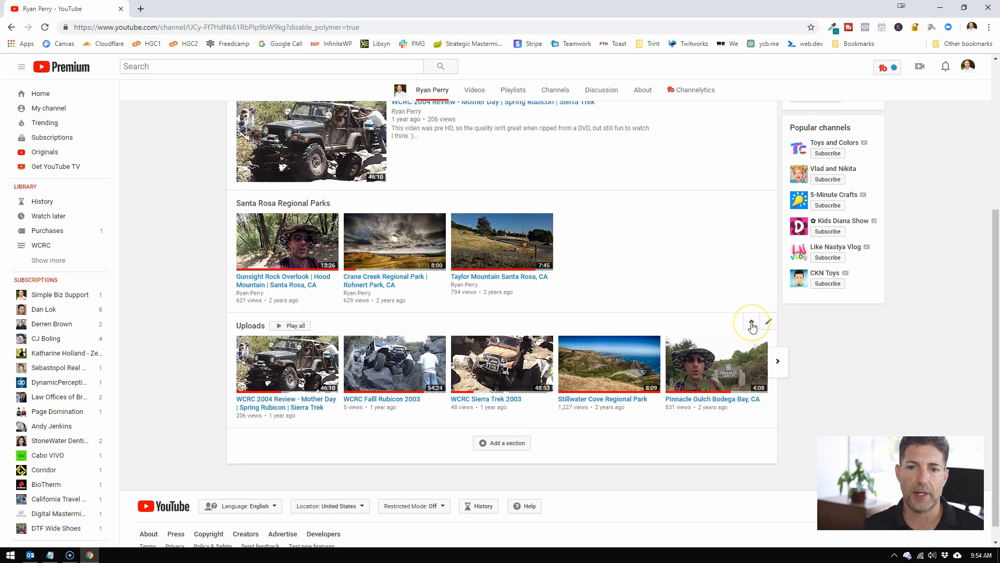
{"action": "mouse_move", "coordinate": [771, 322]}
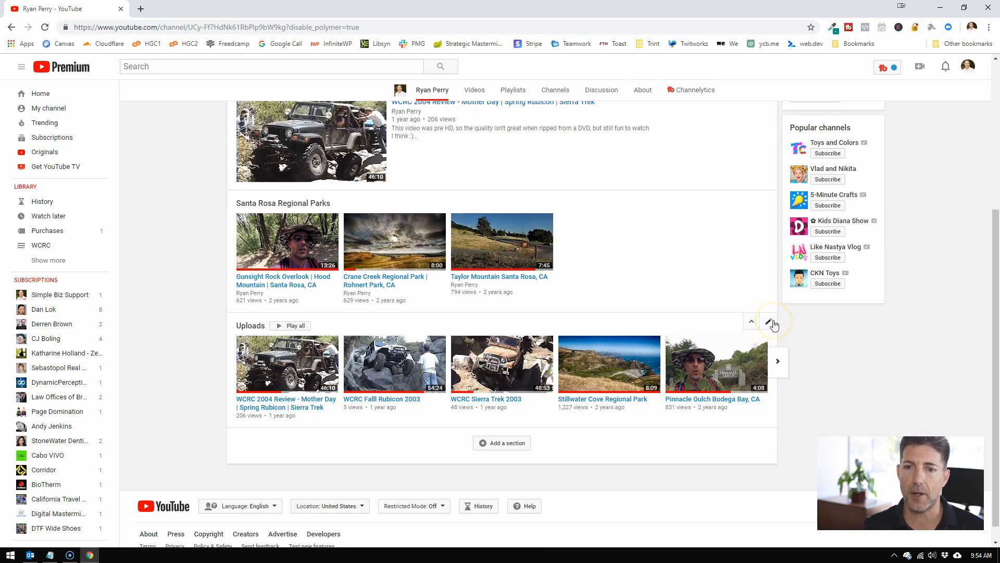
{"action": "left_click", "coordinate": [773, 321]}
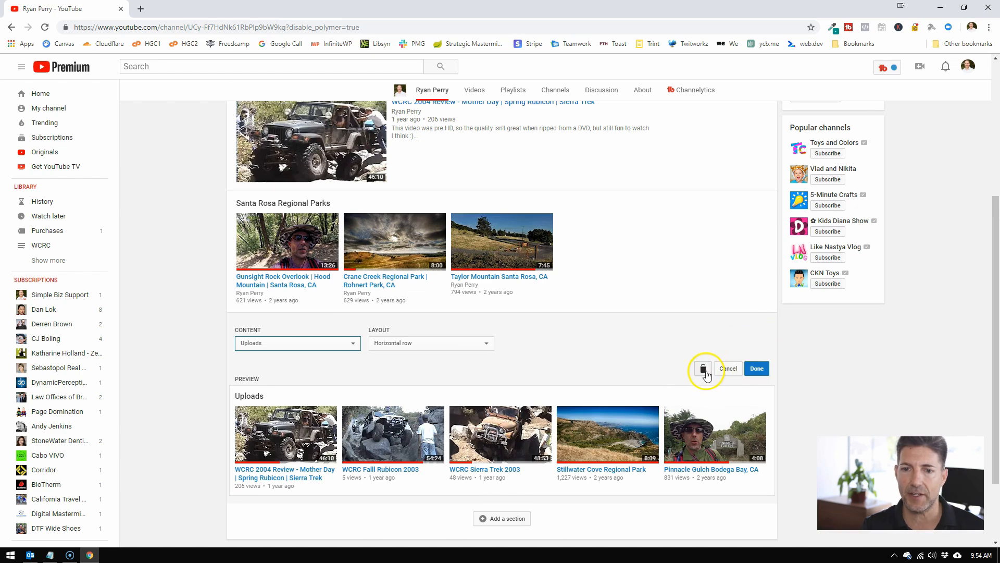
{"action": "left_click", "coordinate": [728, 368]}
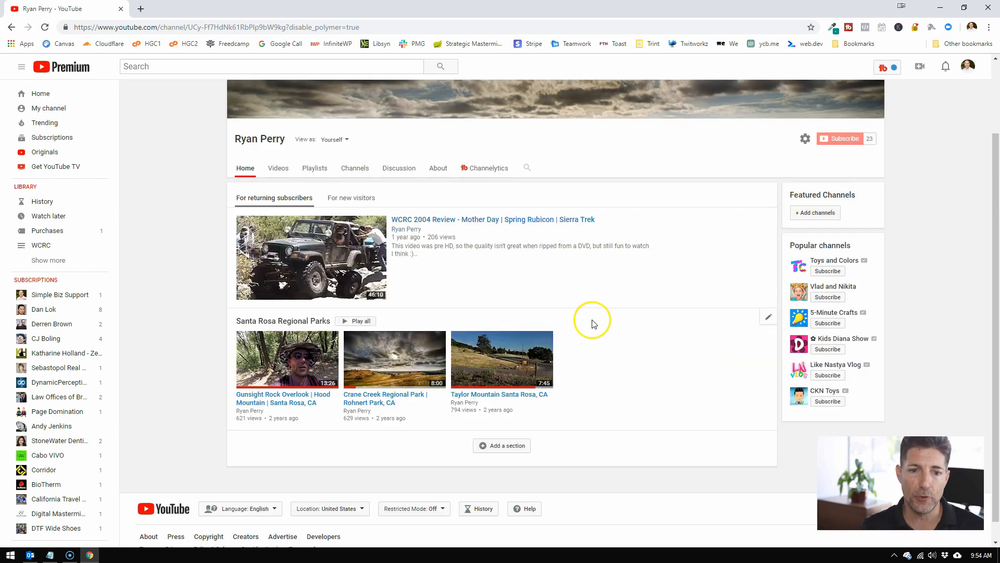
{"action": "scroll", "scroll_direction": "up", "scroll_amount": 3}
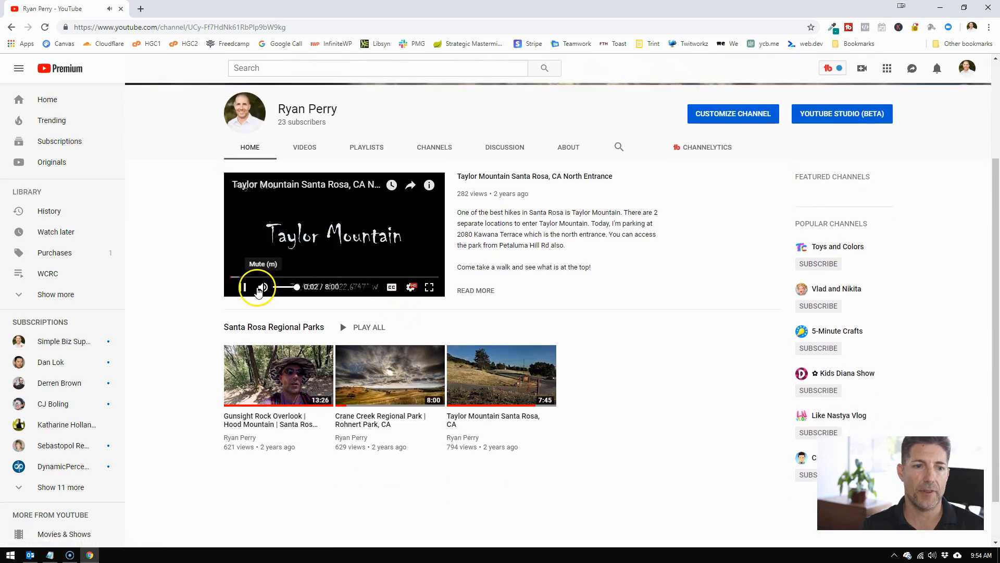
{"action": "mouse_move", "coordinate": [396, 276]}
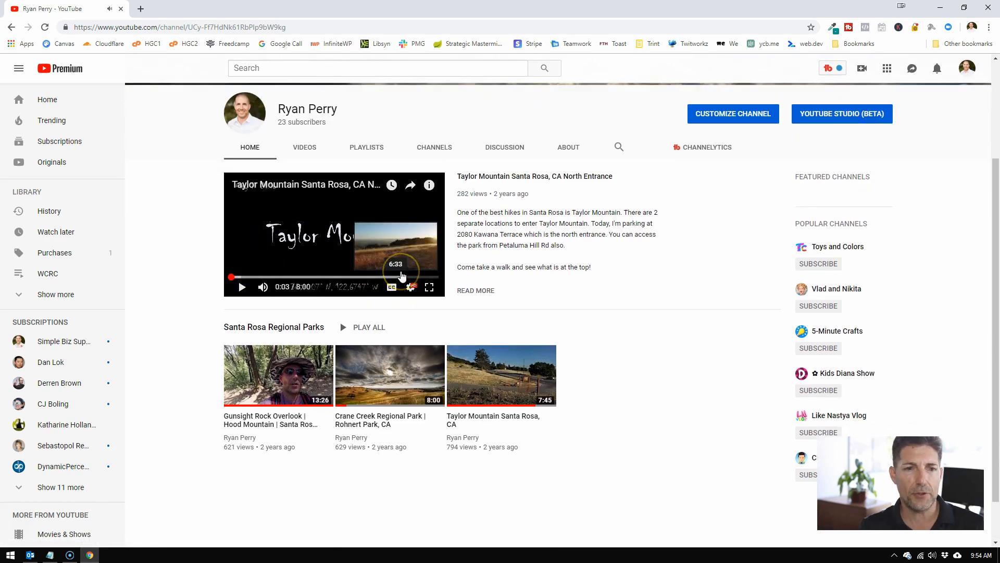
{"action": "mouse_move", "coordinate": [480, 278]}
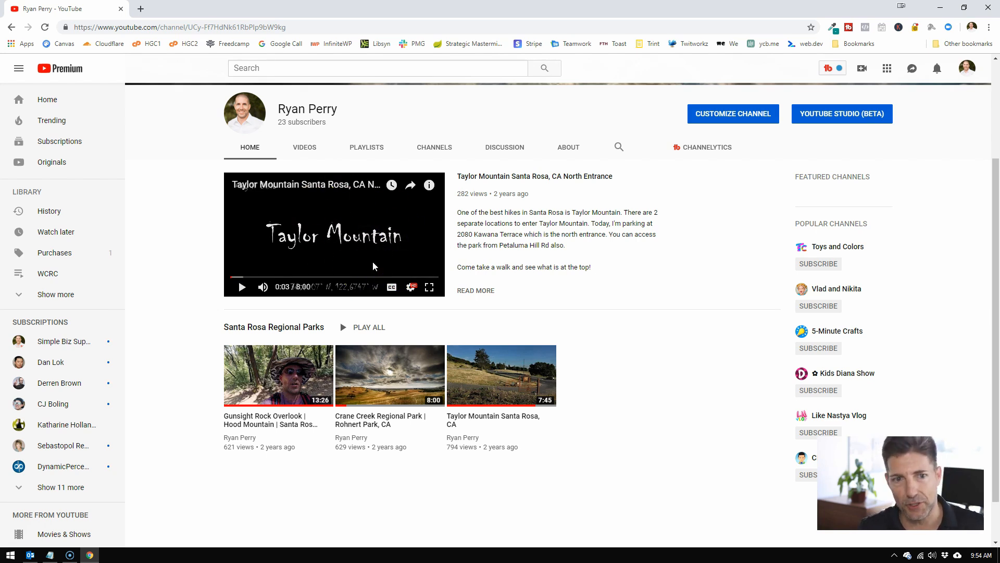
{"action": "mouse_move", "coordinate": [366, 219]}
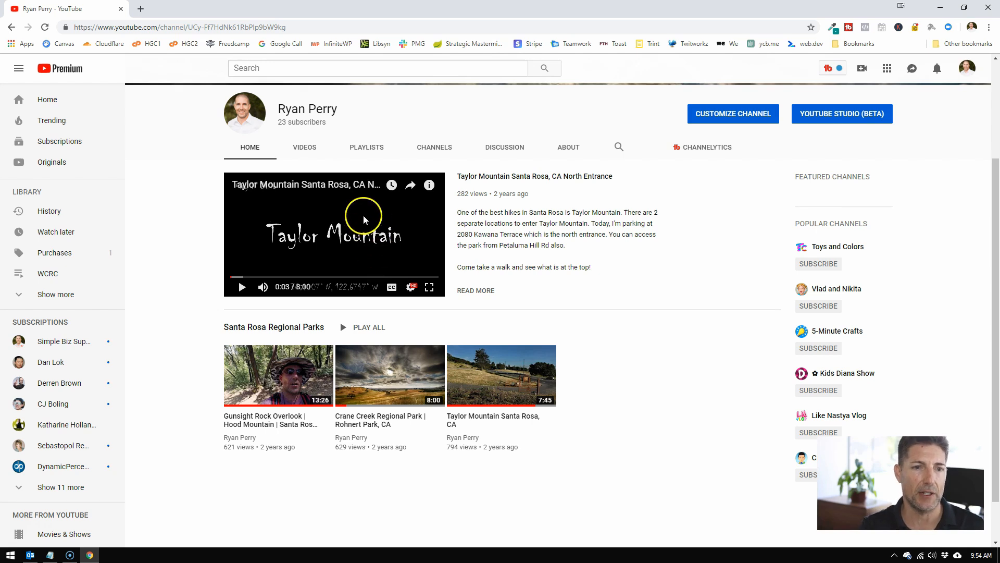
{"action": "mouse_move", "coordinate": [515, 210]}
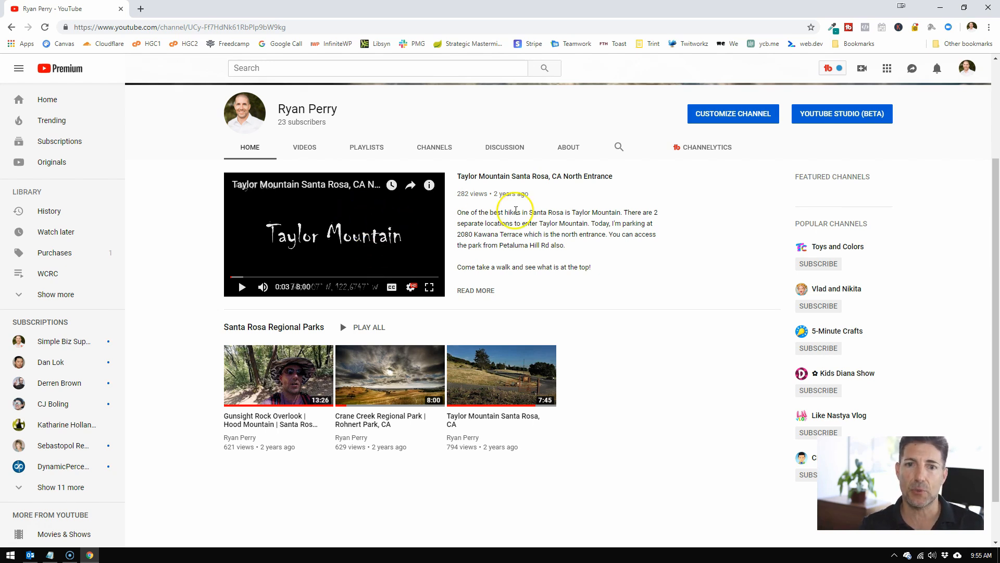
{"action": "mouse_move", "coordinate": [737, 130]}
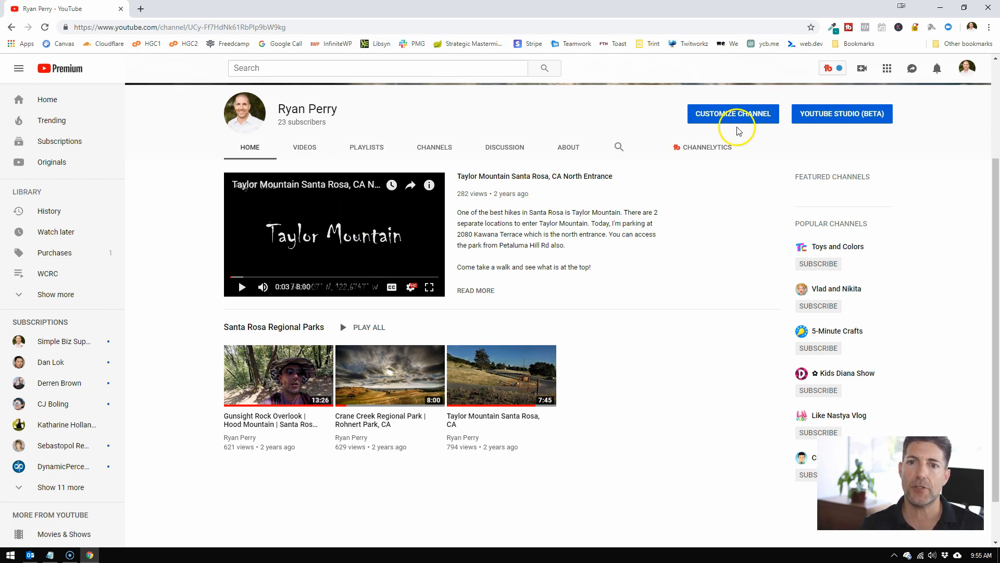
{"action": "left_click", "coordinate": [733, 114]}
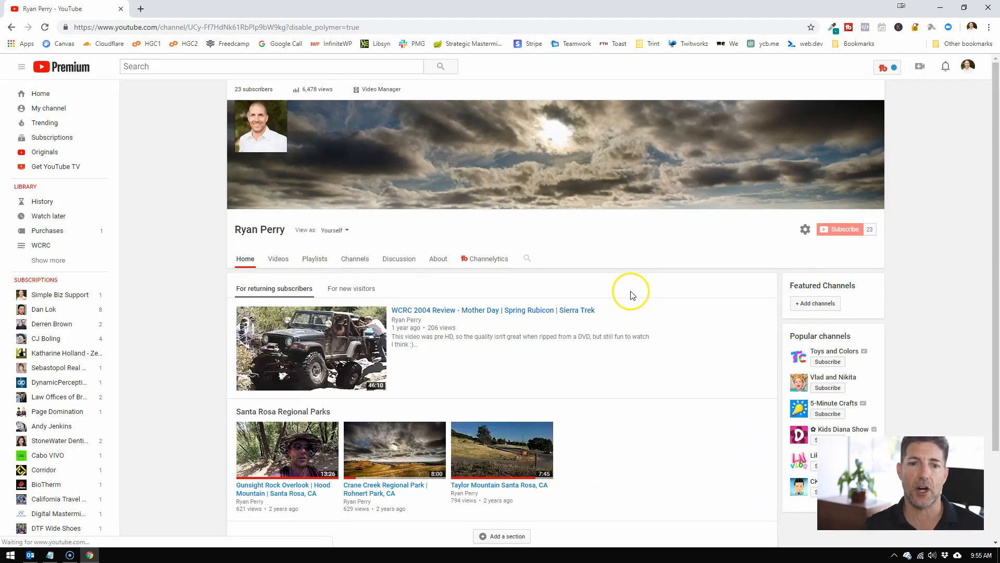
{"action": "mouse_move", "coordinate": [599, 329]}
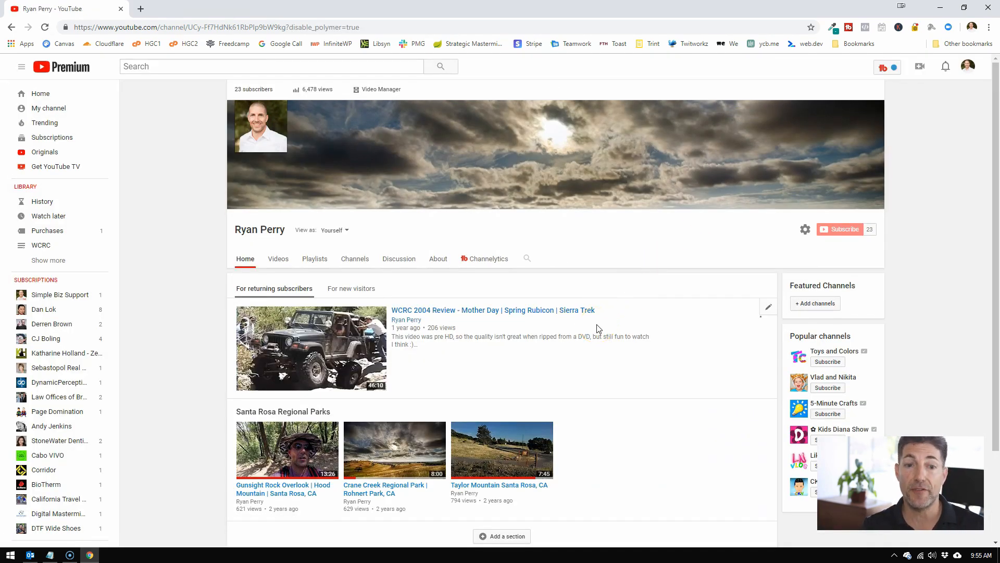